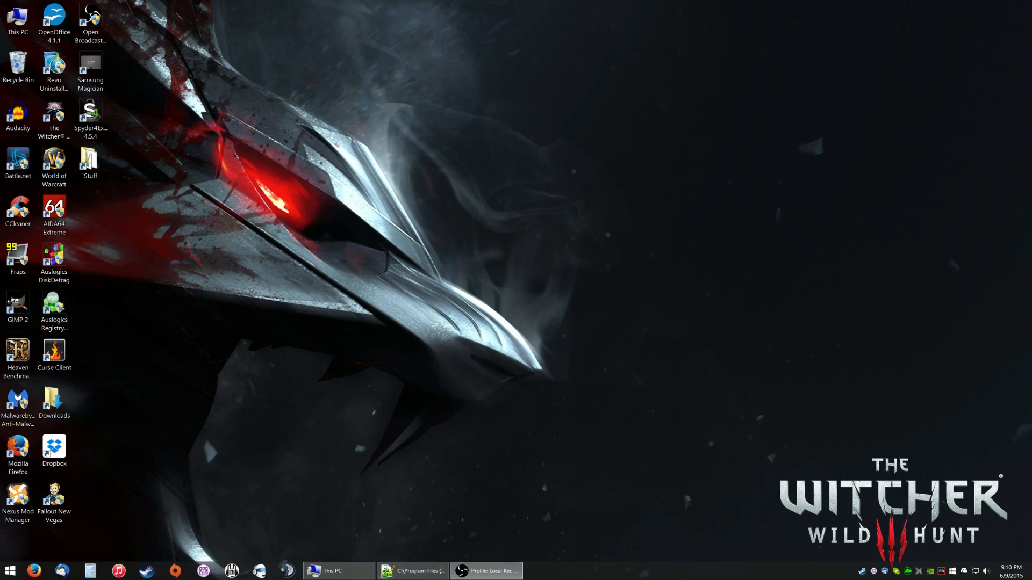
mouse_move(747, 432)
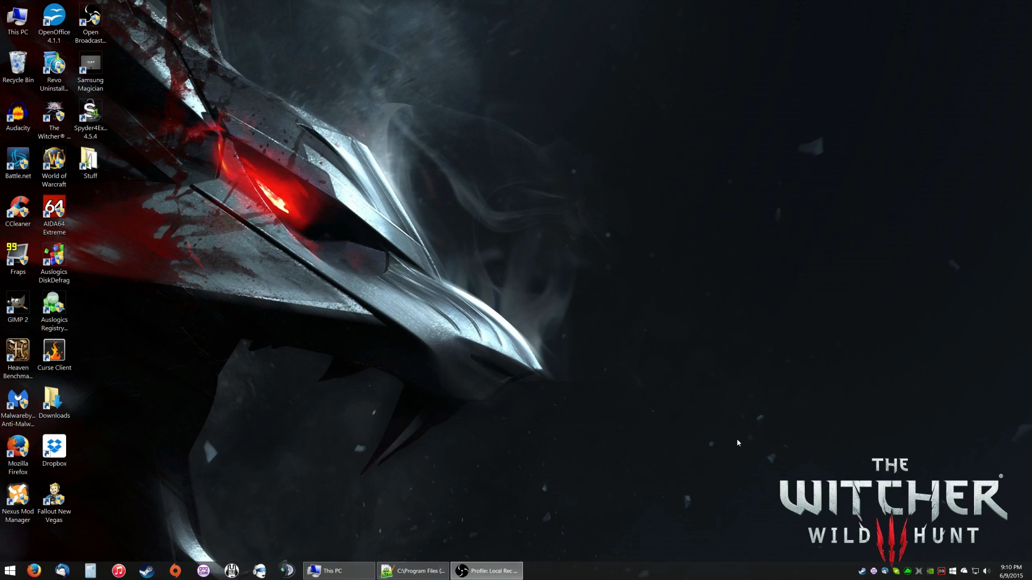
mouse_move(726, 455)
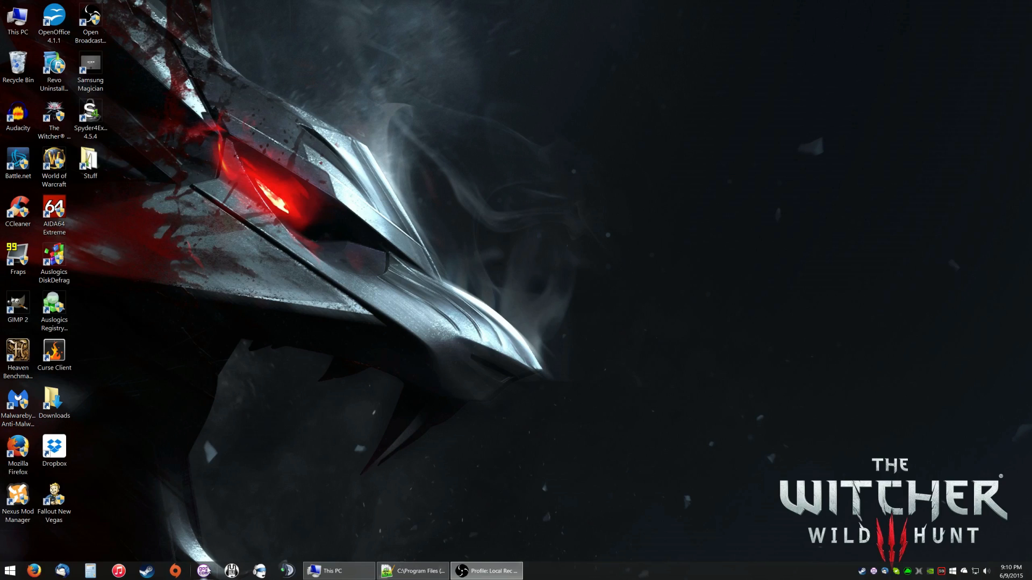
mouse_move(452, 481)
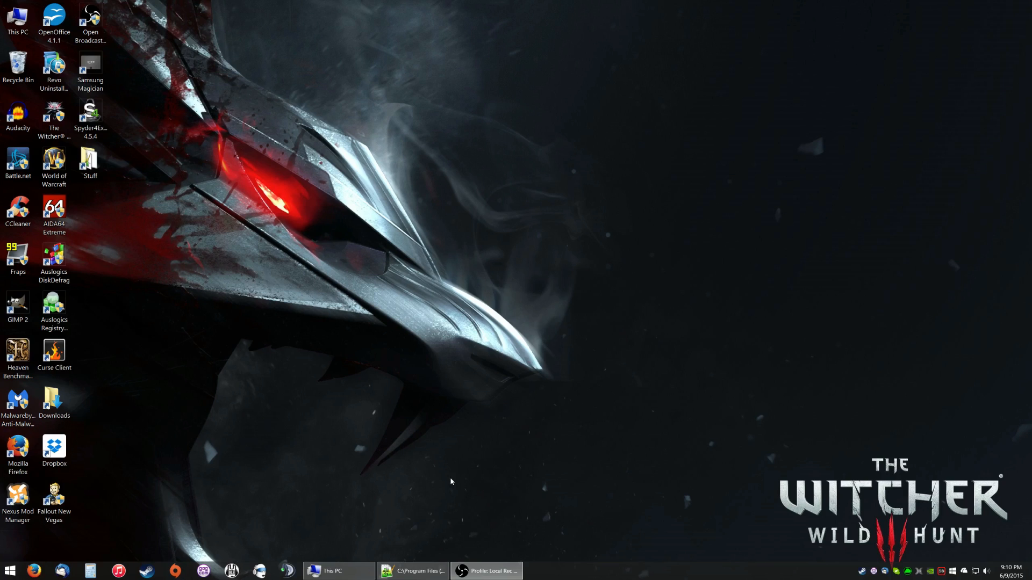
mouse_move(439, 494)
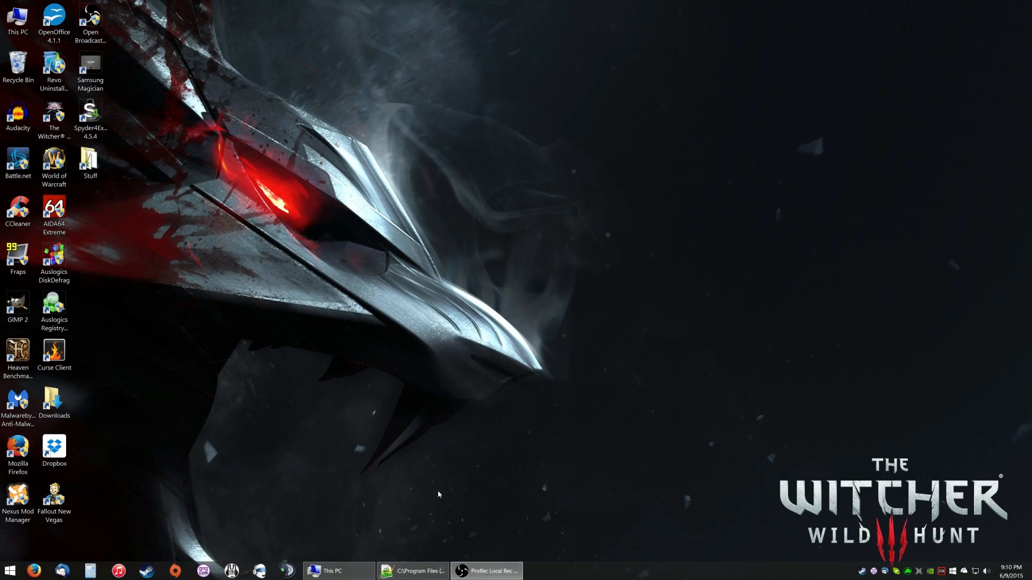
Step: Open Local Disk (C:) and Program Files (x86), after a brief detour into Steam\common
left_click(339, 571)
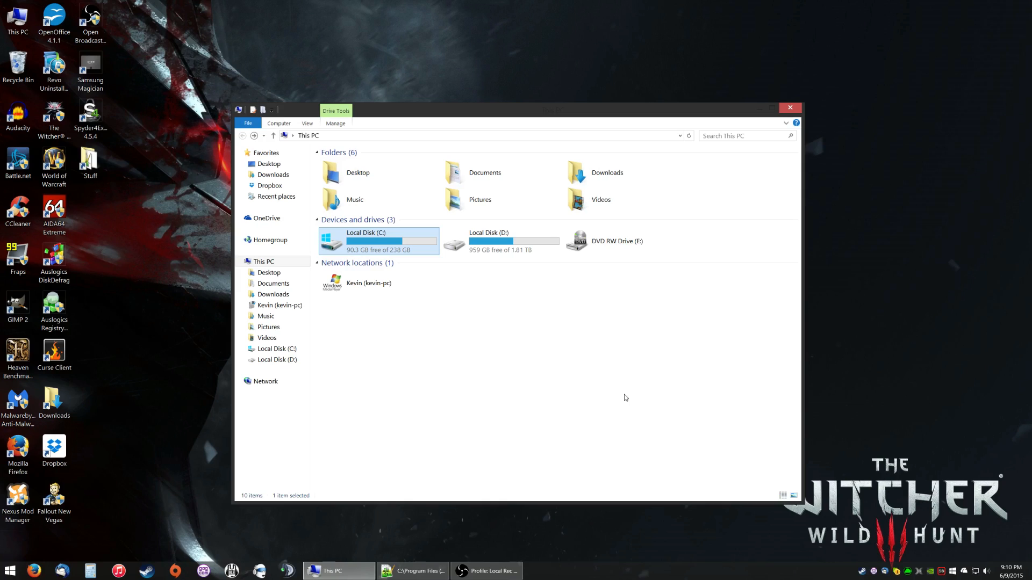
mouse_move(389, 245)
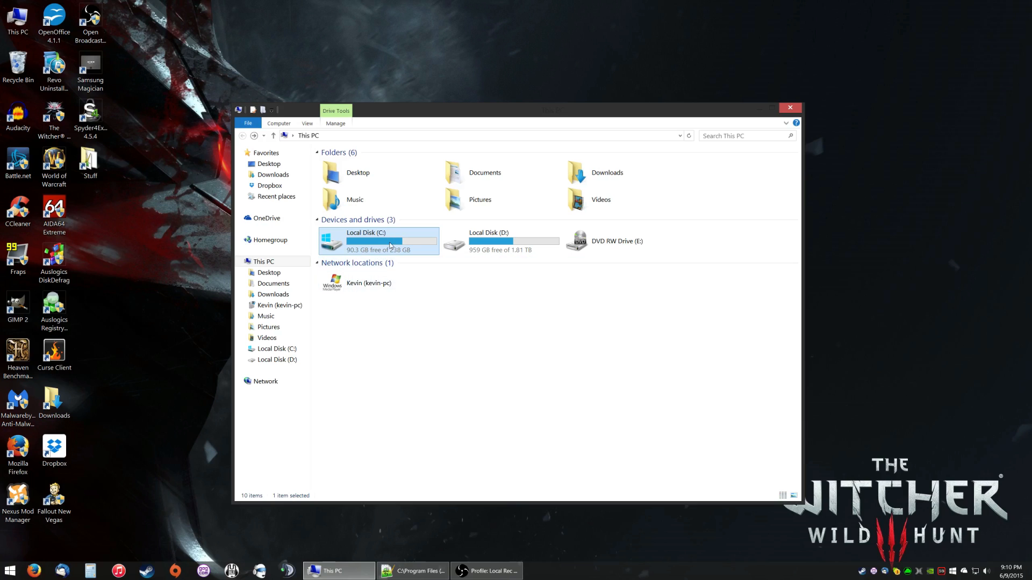
double_click(365, 241)
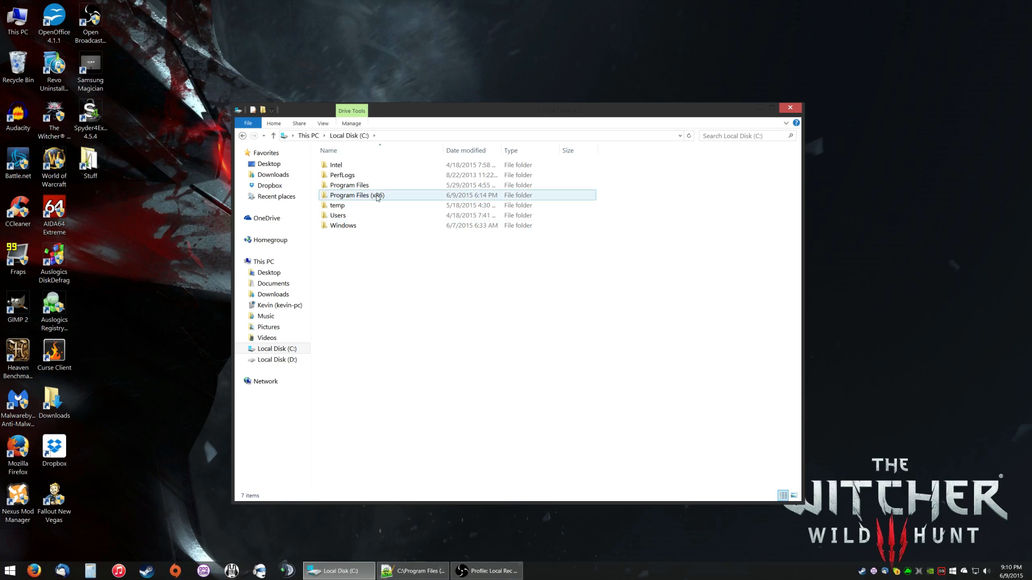
double_click(357, 195)
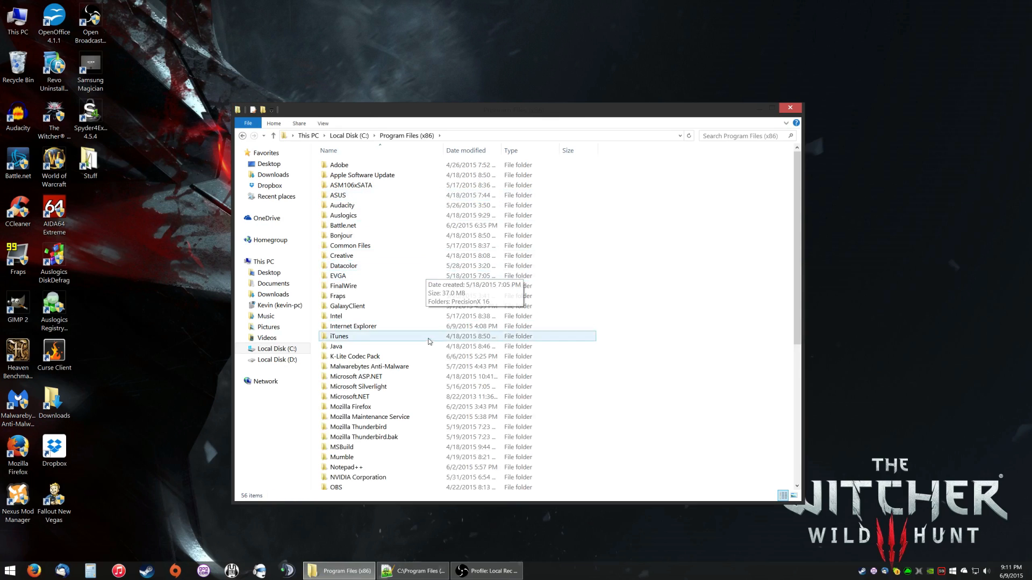
scroll("down", 3)
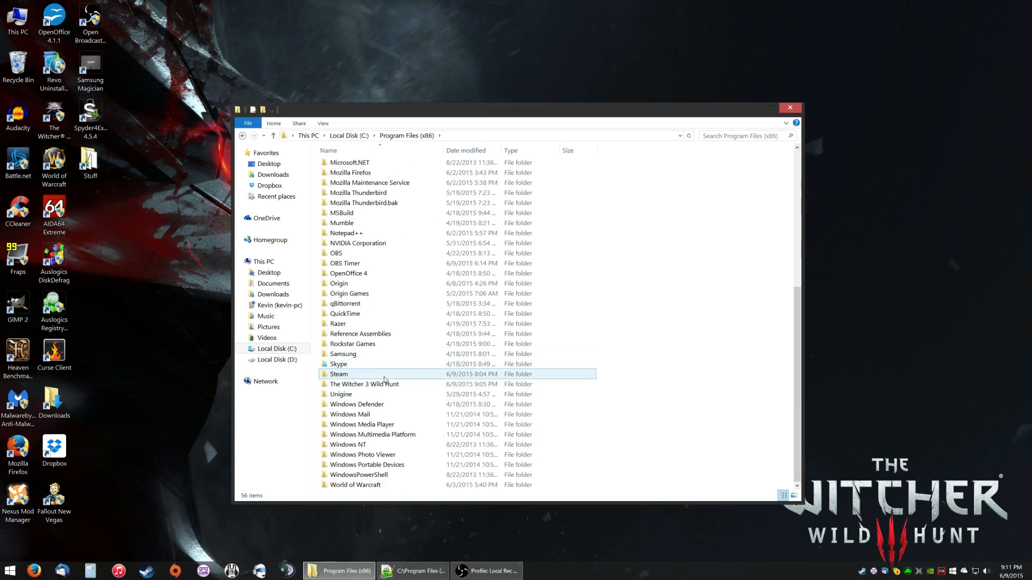
double_click(339, 374)
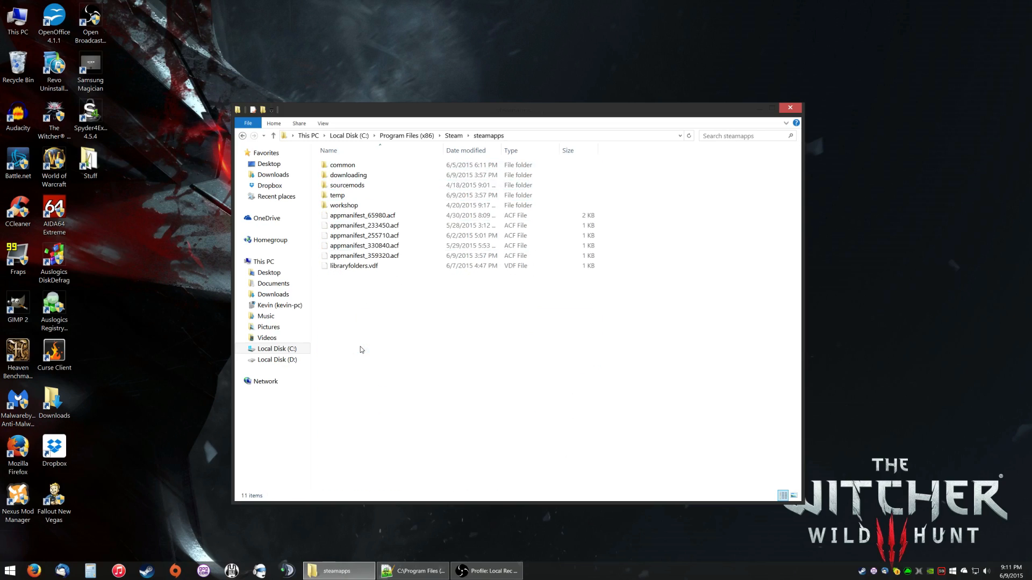
double_click(342, 165)
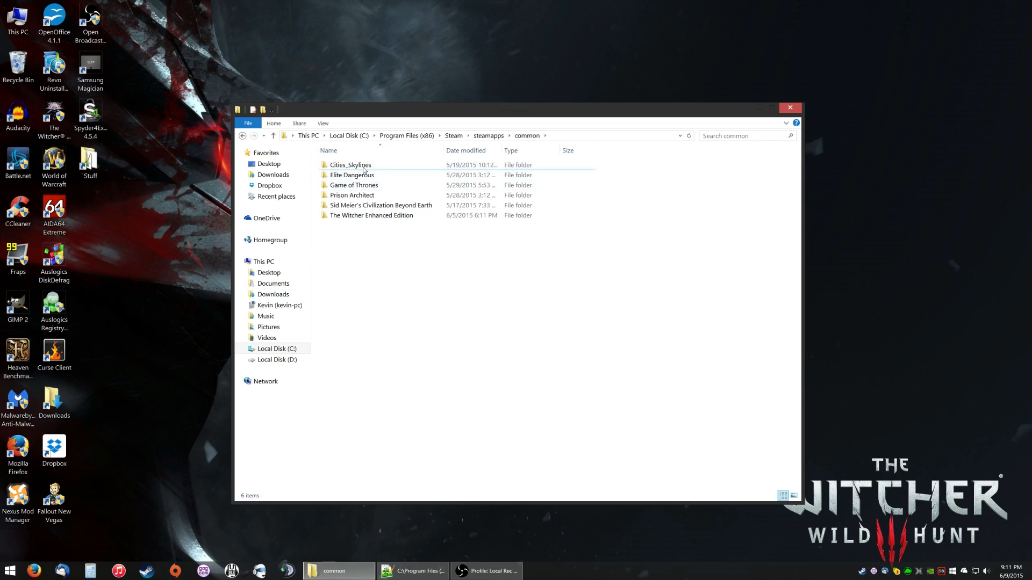
left_click(348, 135)
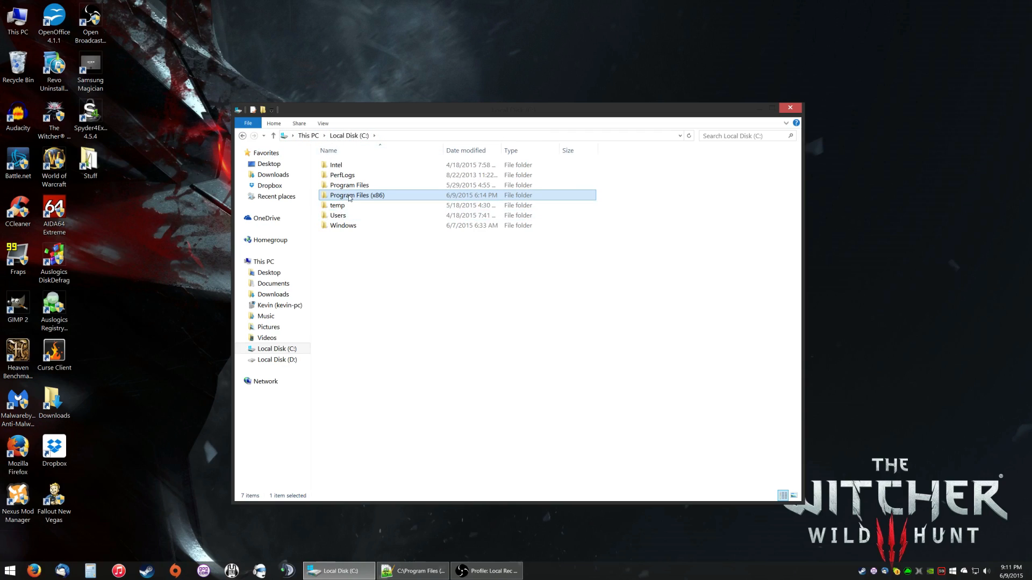
double_click(357, 195)
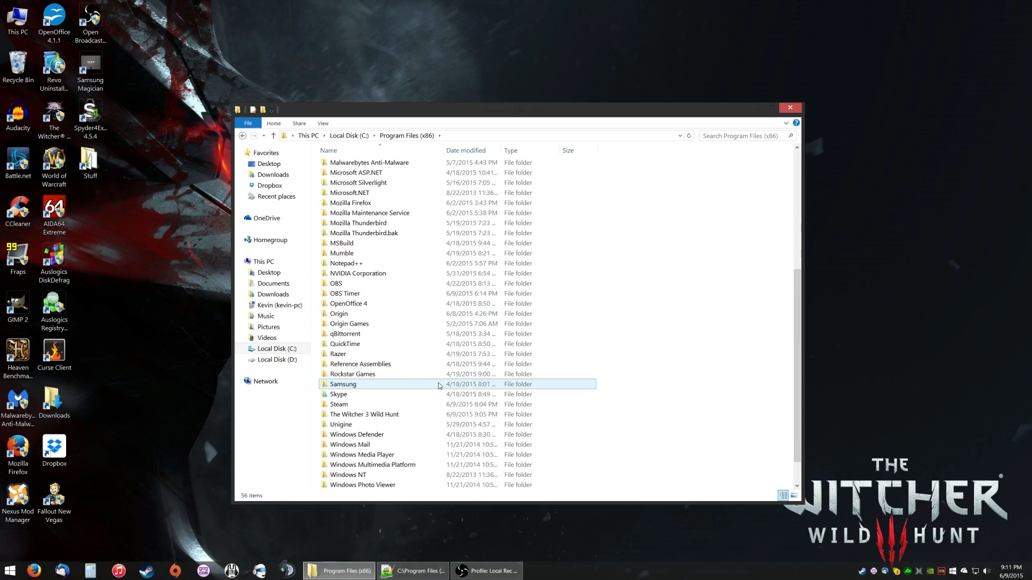
Step: Go into The Witcher 3 Wild Hunt > bin > config > base and select rendering.ini
double_click(364, 414)
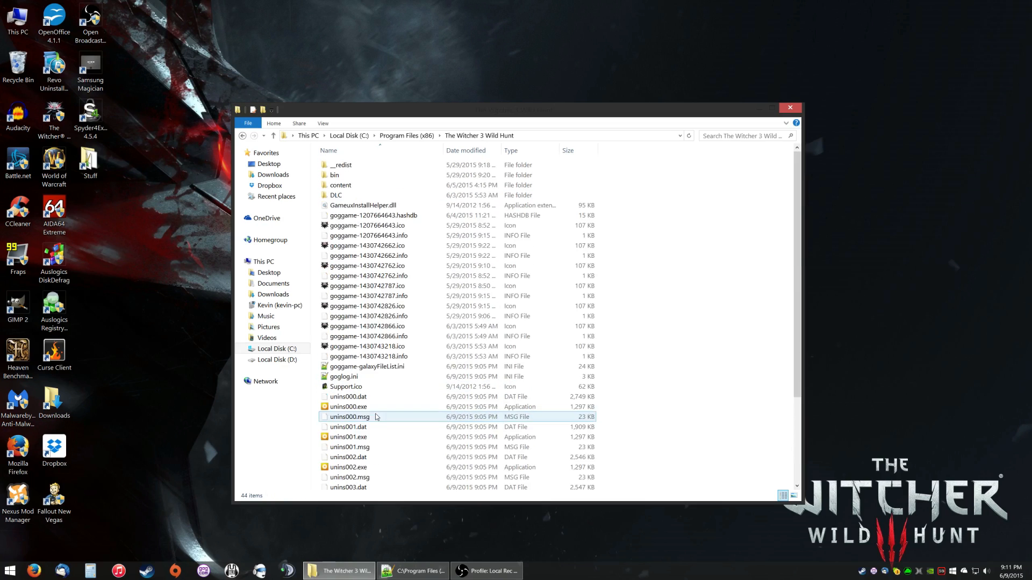
left_click(341, 185)
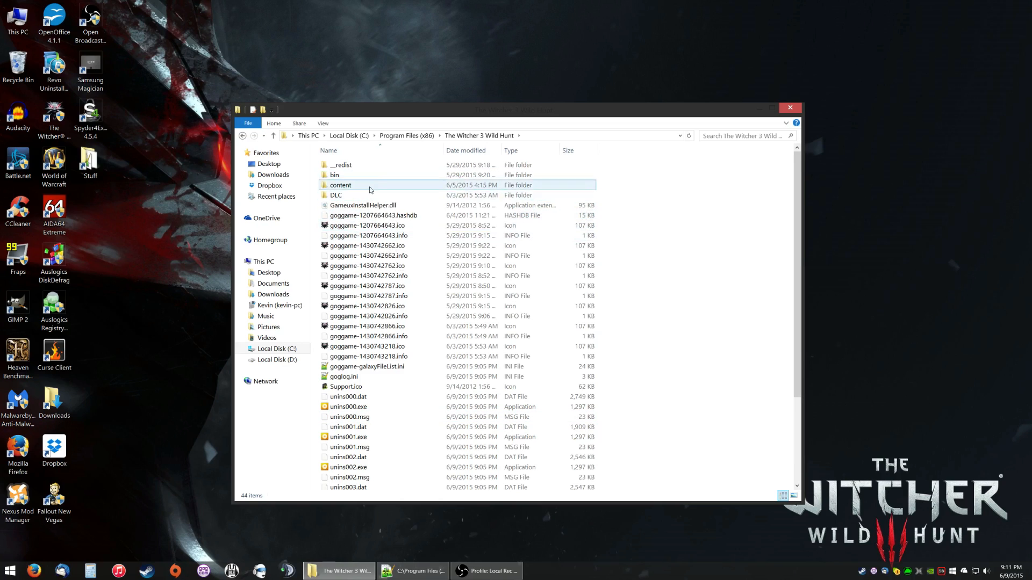
mouse_move(343, 185)
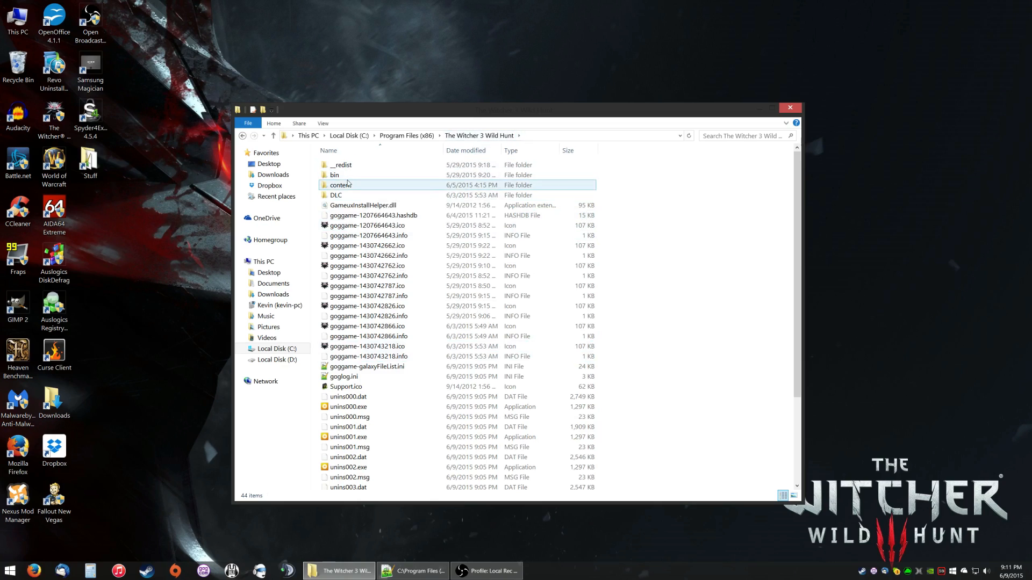
double_click(334, 174)
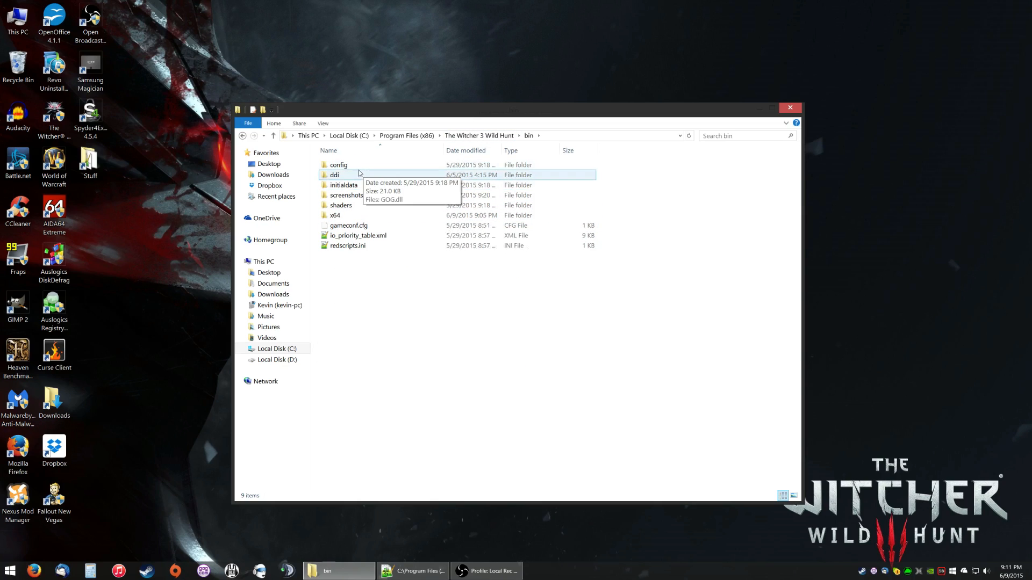
double_click(339, 165)
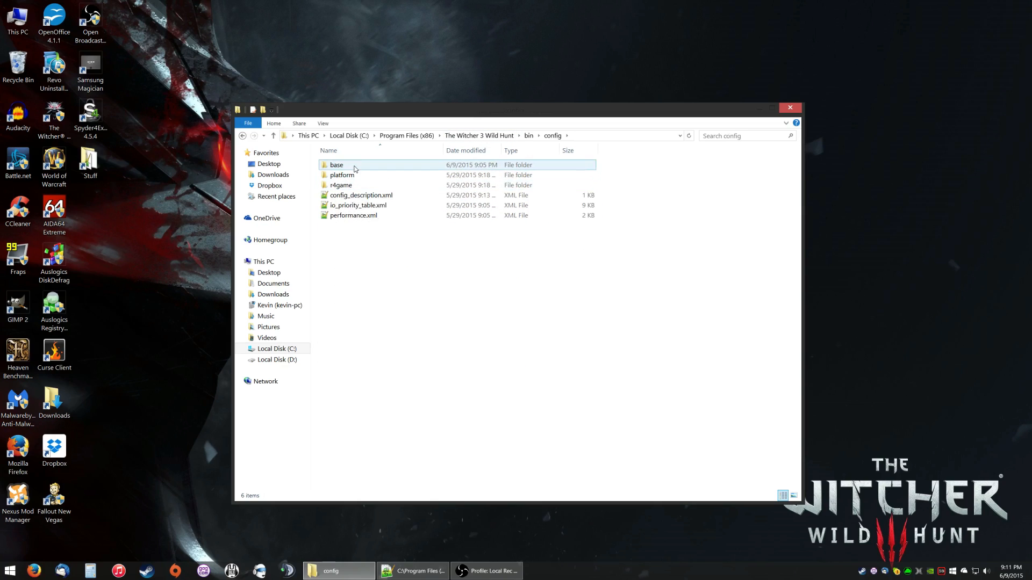
double_click(336, 165)
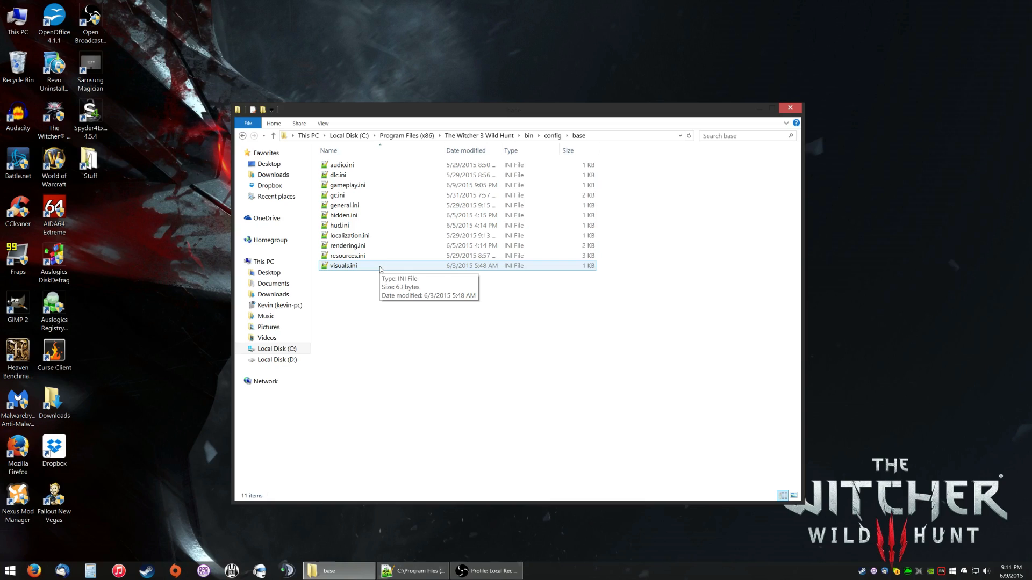
mouse_move(275, 399)
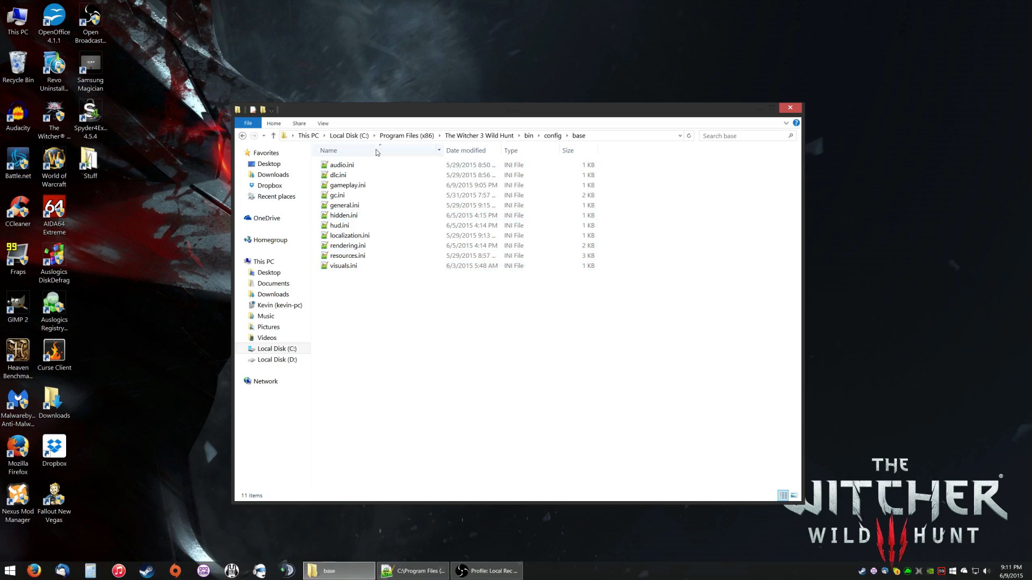
left_click(348, 246)
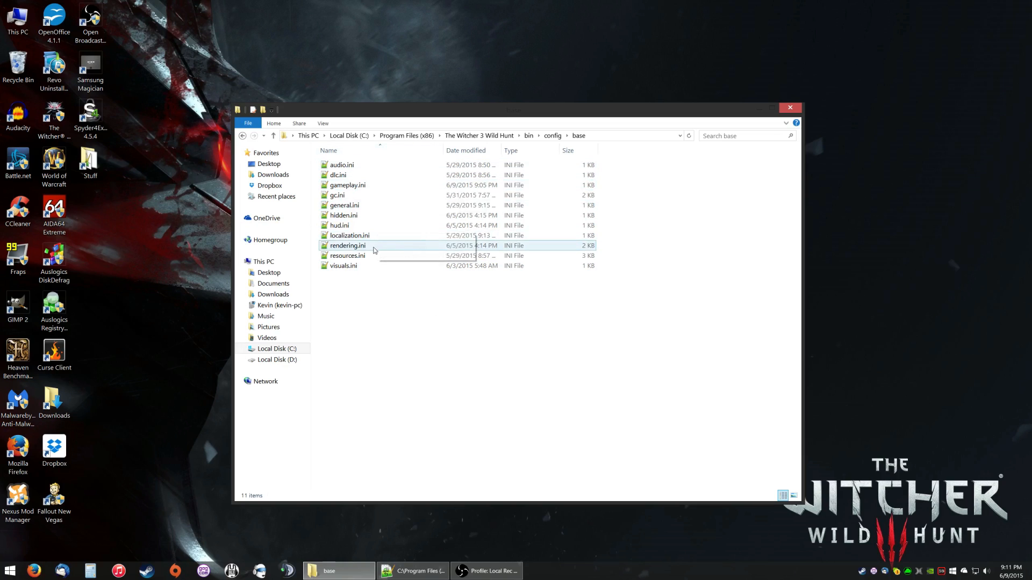
Step: Open rendering.ini in Notepad++ and edit line 56 to HairWorksAALevel=2
double_click(348, 245)
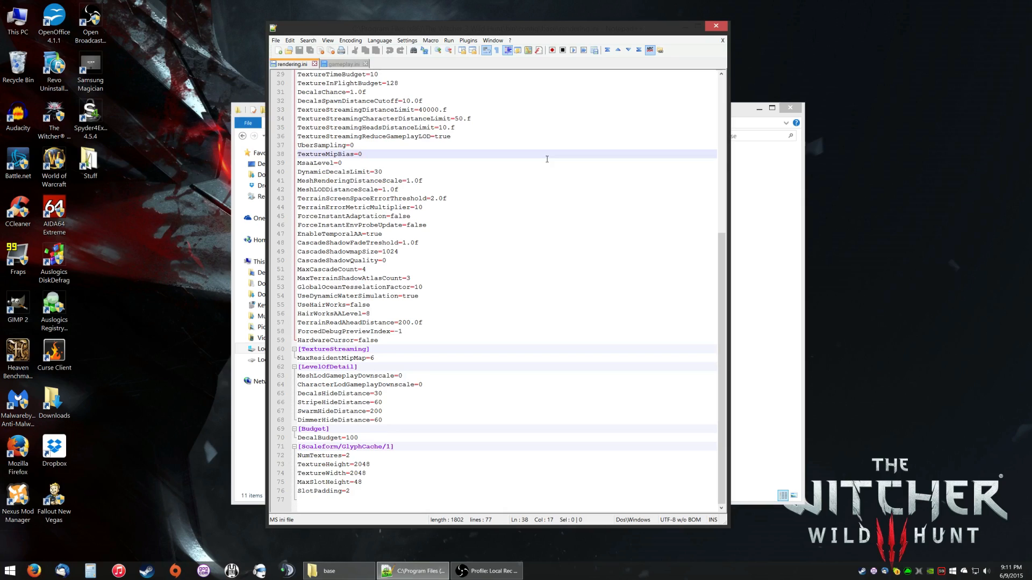
mouse_move(557, 131)
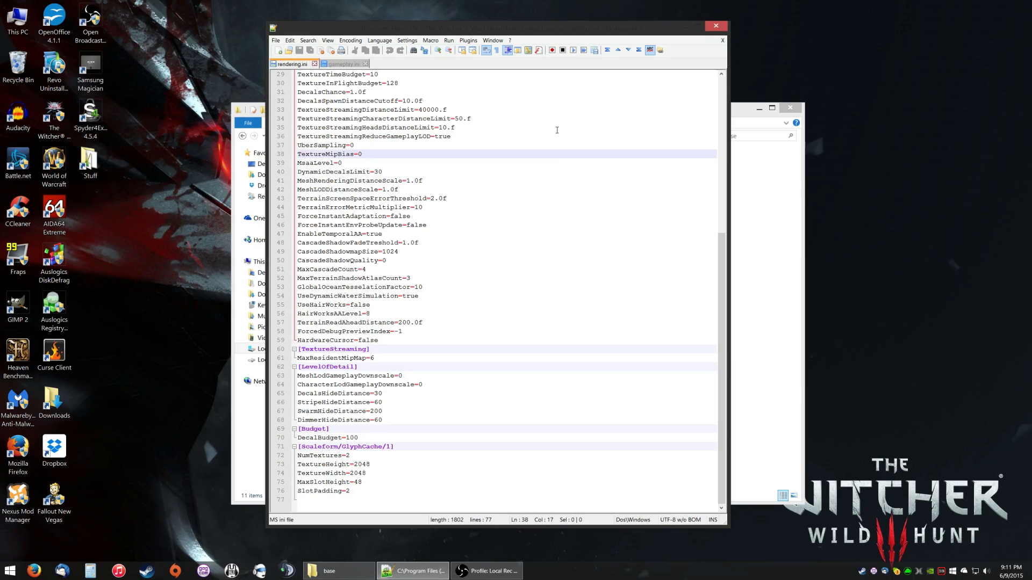
left_click(359, 260)
type("0")
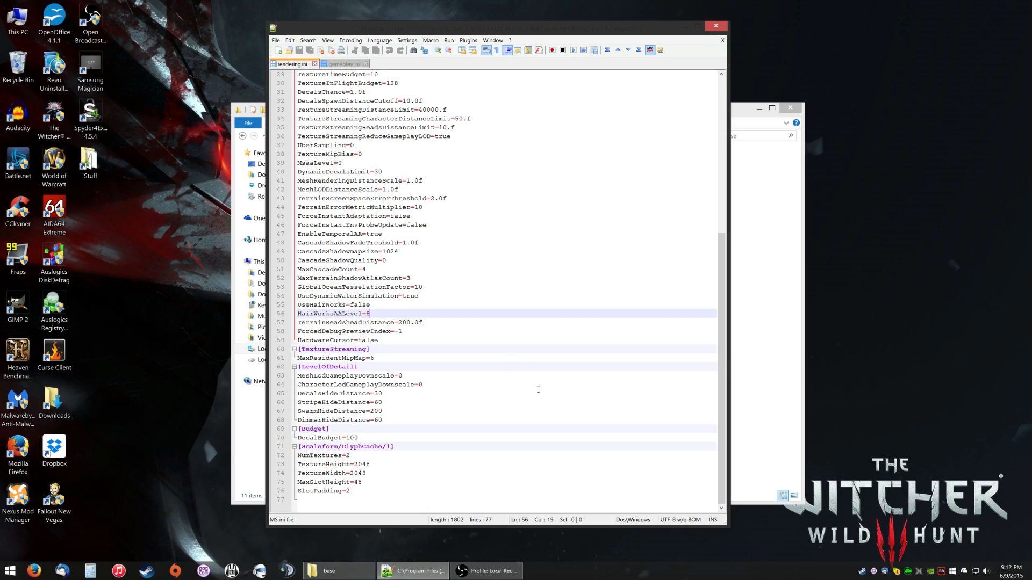
mouse_move(563, 399)
type("2")
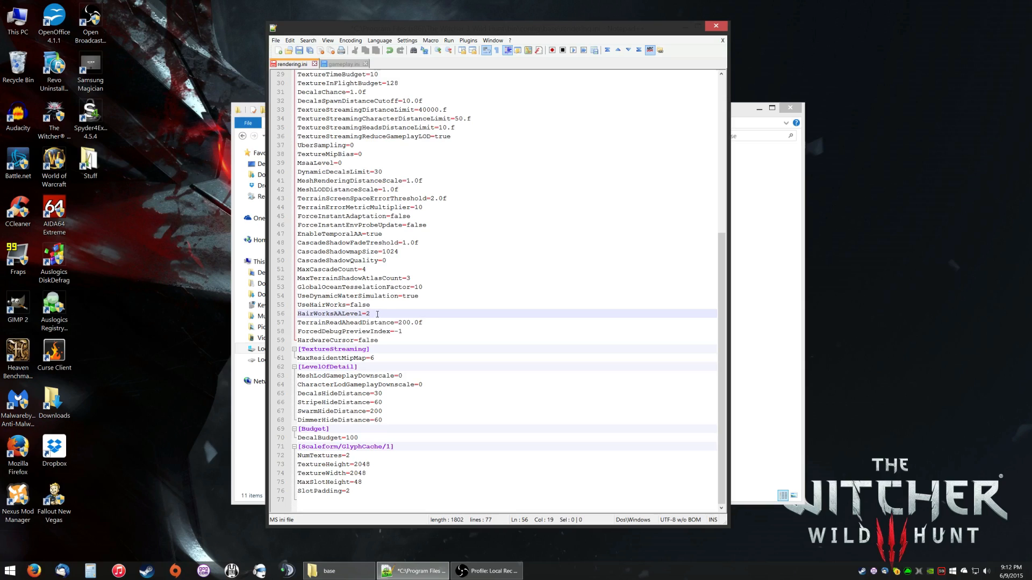
mouse_move(290, 64)
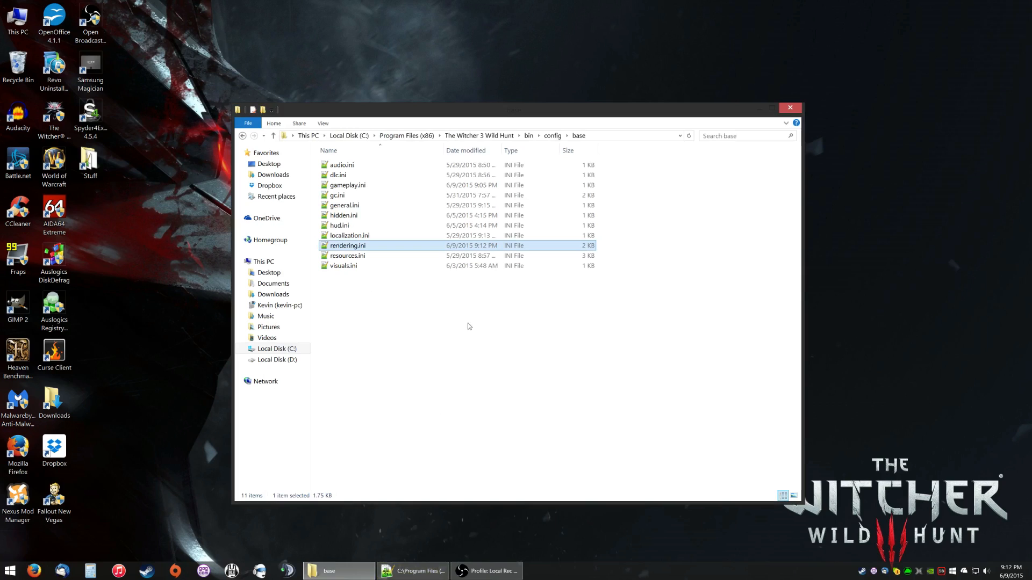
mouse_move(588, 371)
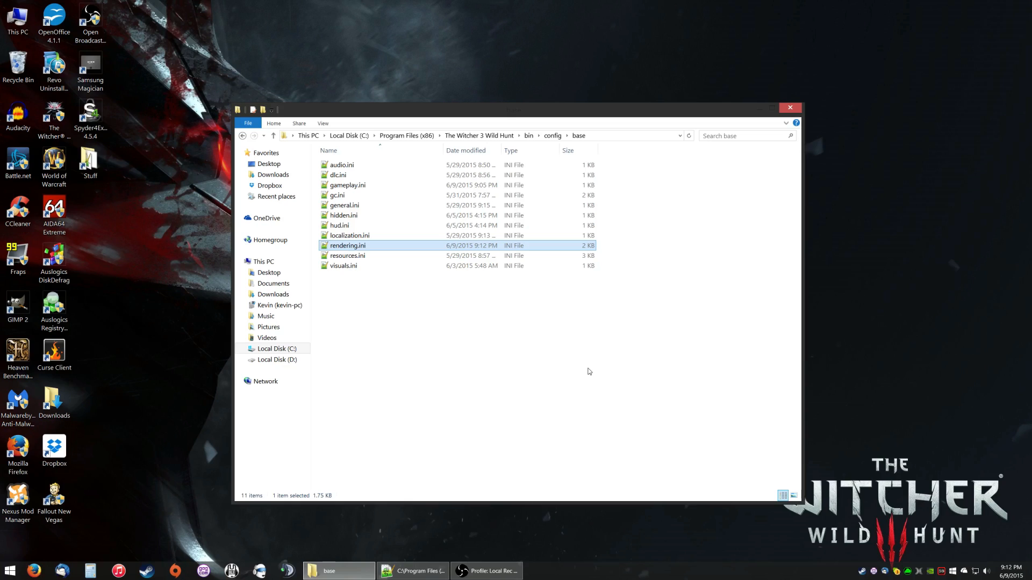
mouse_move(633, 373)
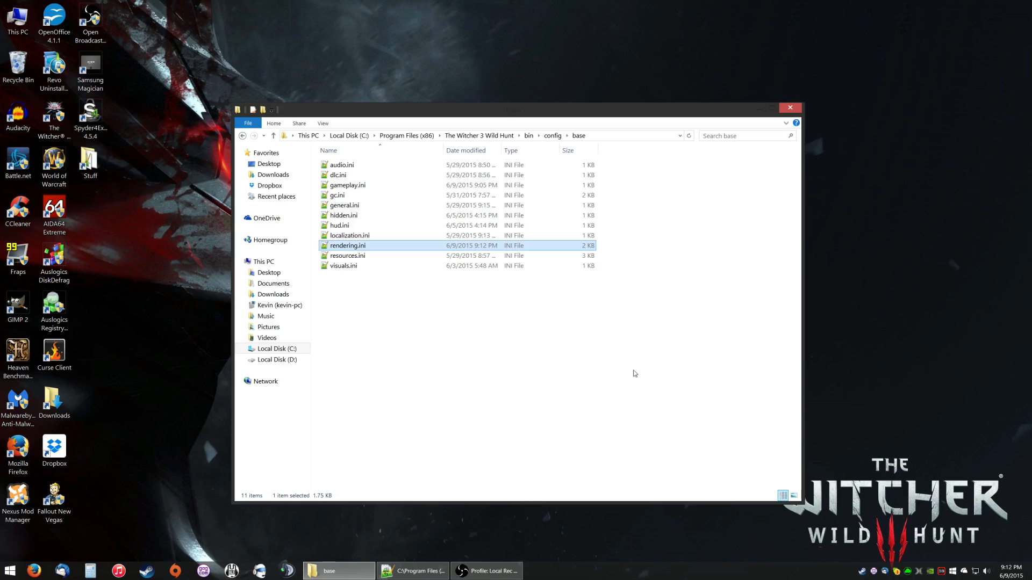
mouse_move(648, 417)
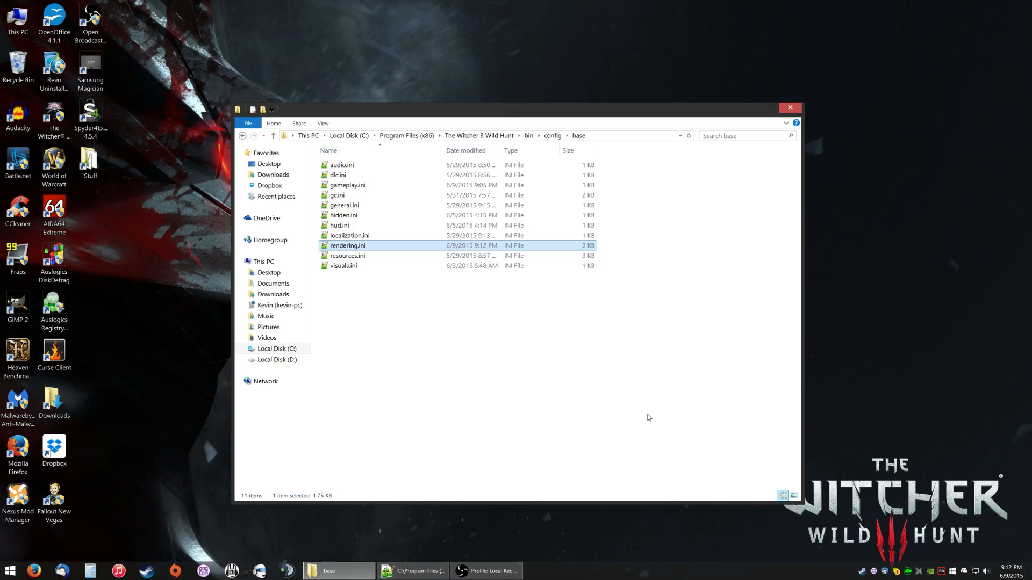
mouse_move(635, 450)
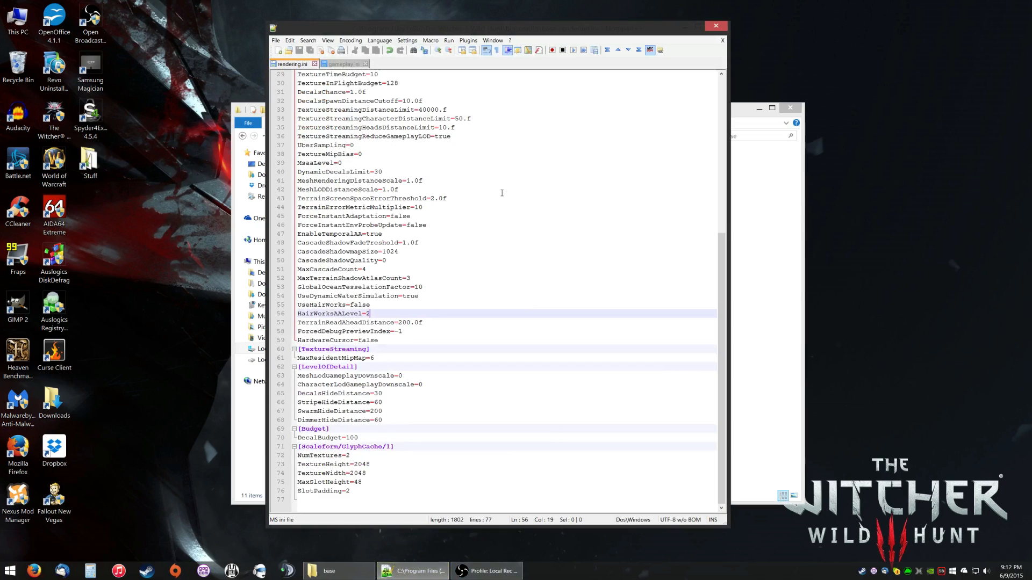
Step: Inspect the TextureMipBias and UberSampling lines unchanged, then return to File Explorer
scroll("up", 3)
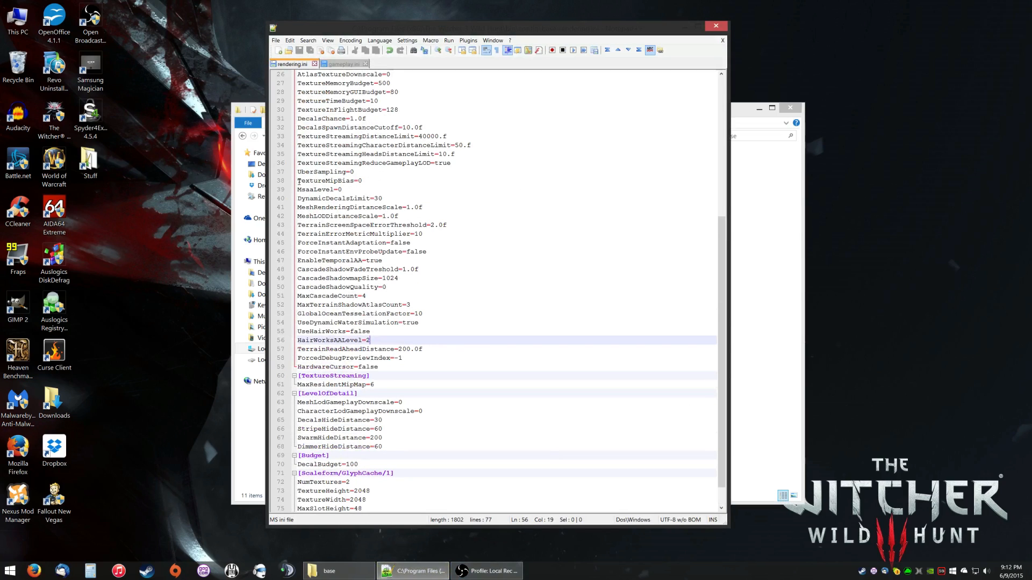
mouse_move(291, 64)
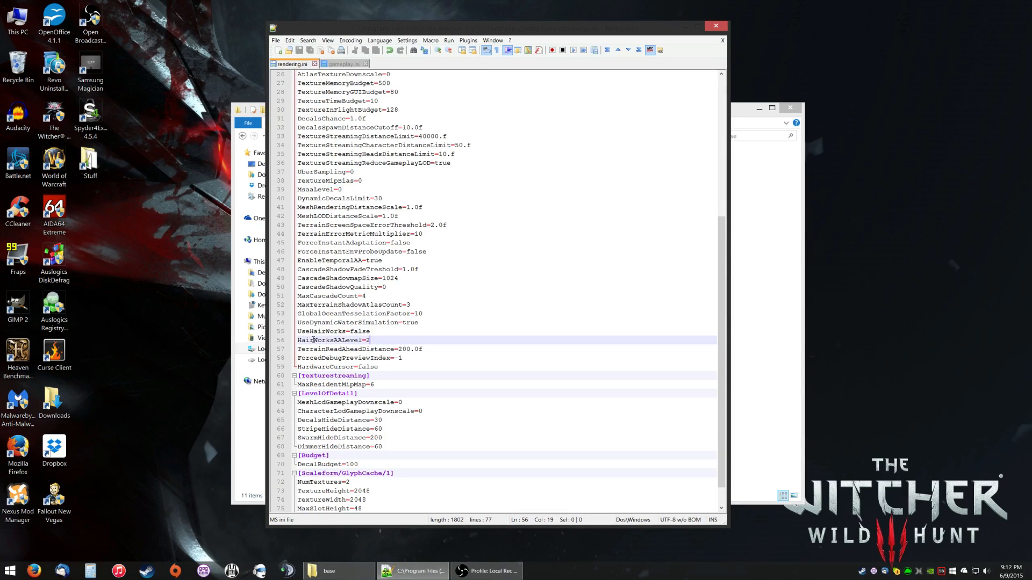
left_click(319, 190)
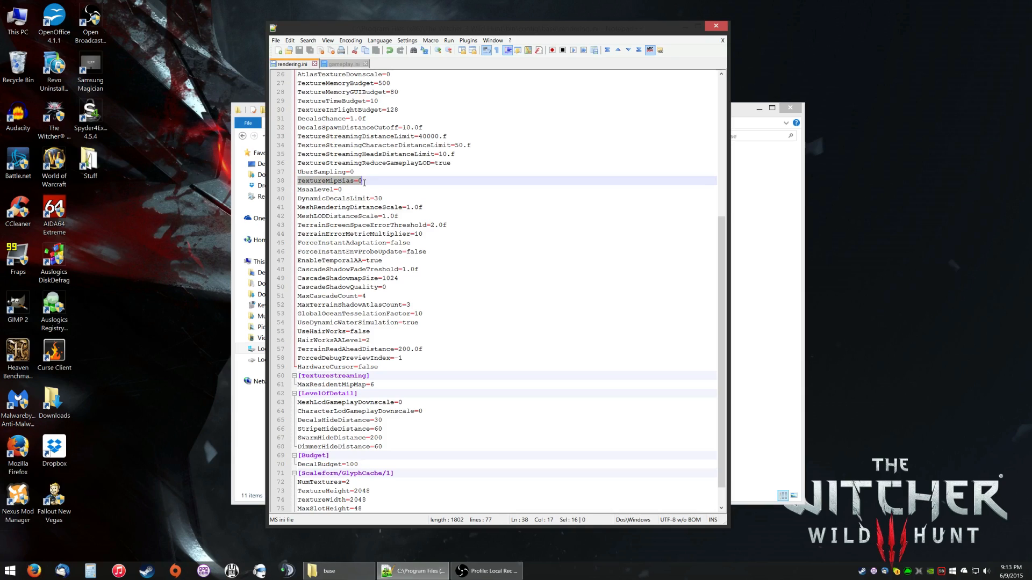
left_click(365, 181)
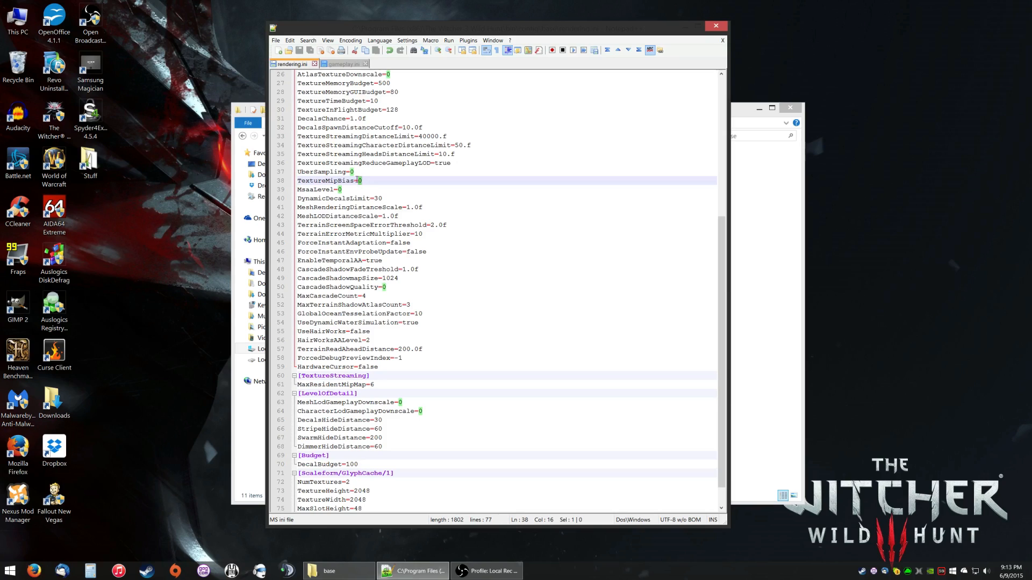
left_click(361, 181)
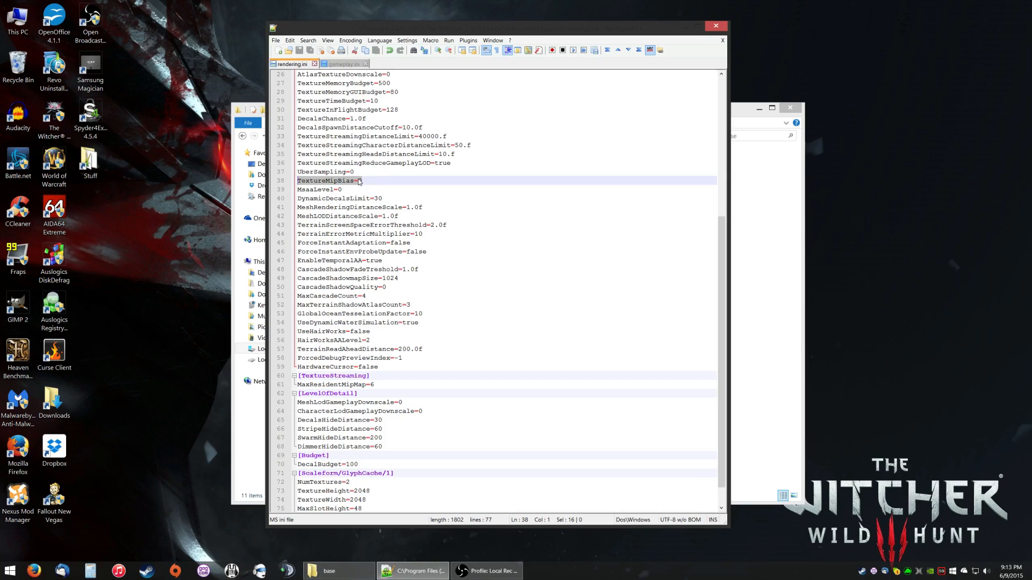
left_click(362, 180)
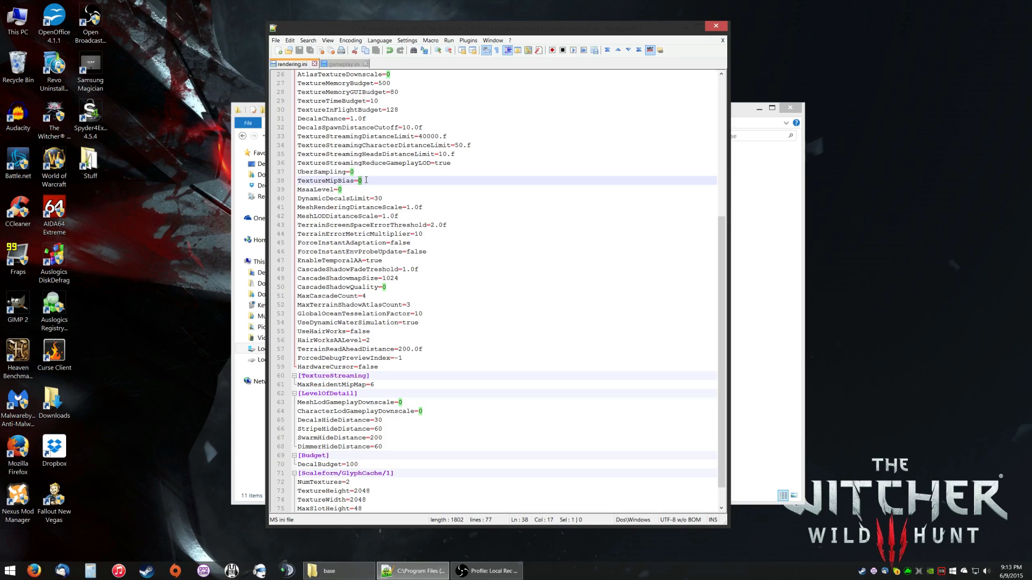
left_click(362, 180)
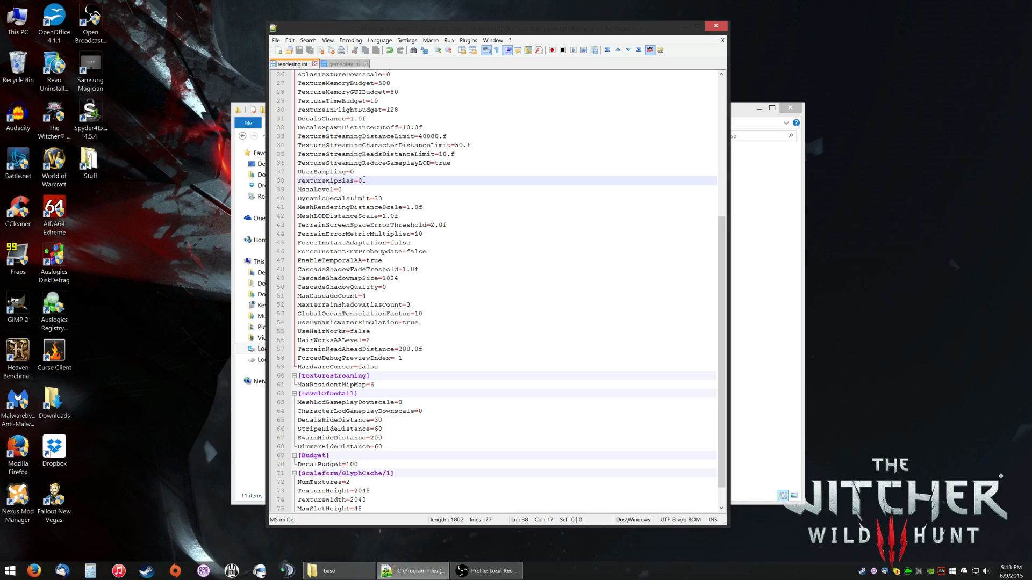
triple_click(329, 181)
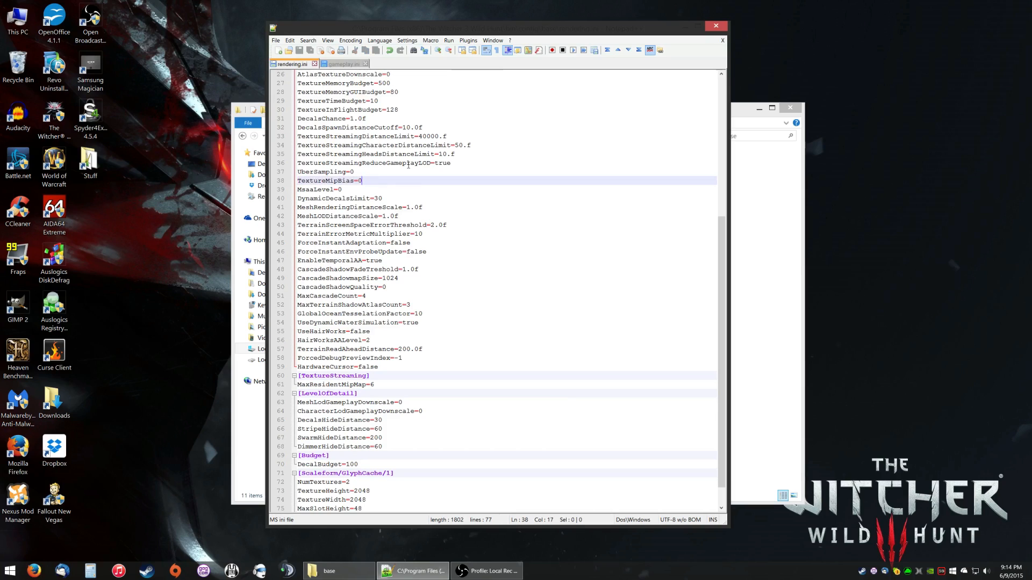
left_click(377, 176)
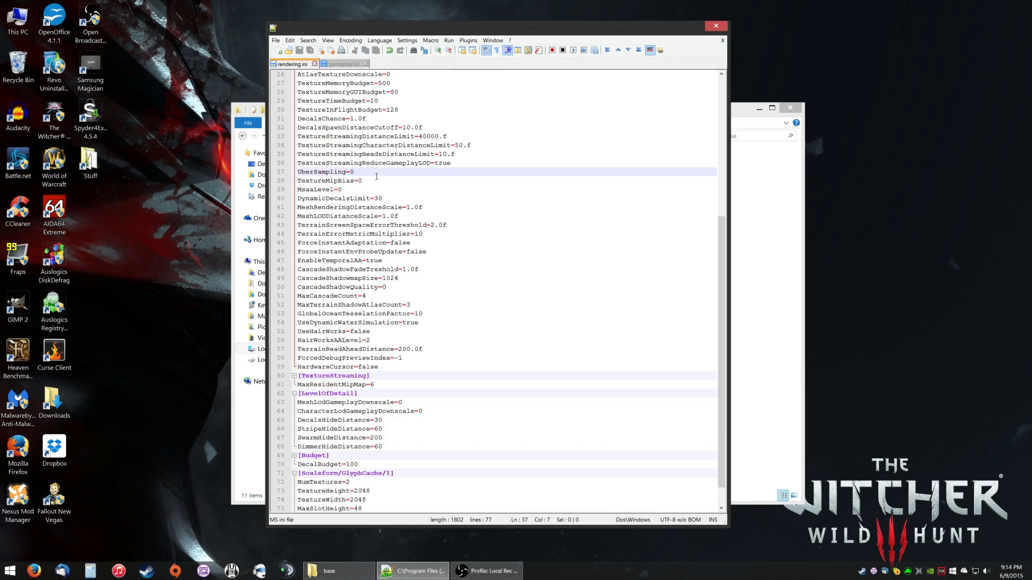
right_click(290, 64)
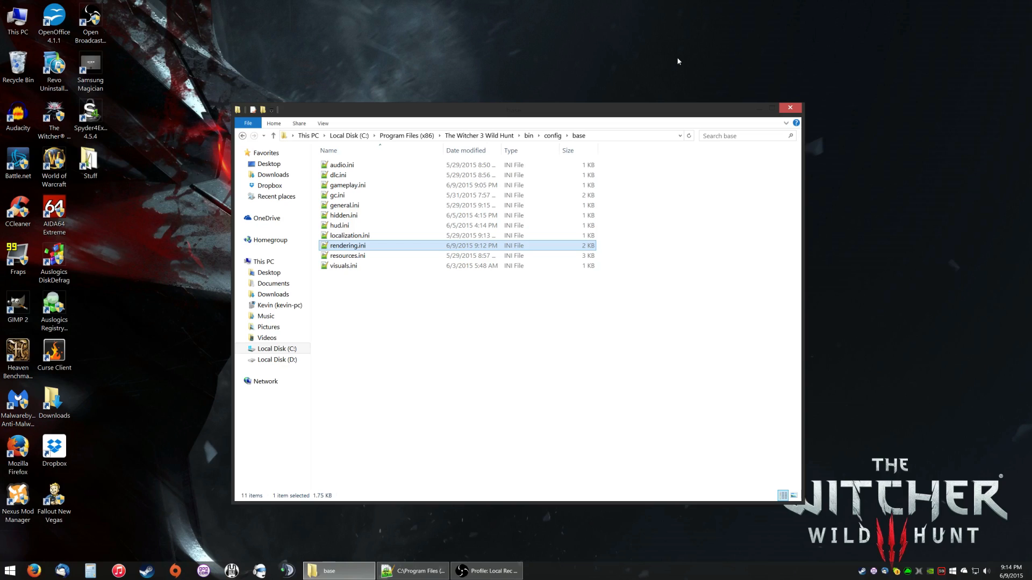
mouse_move(671, 308)
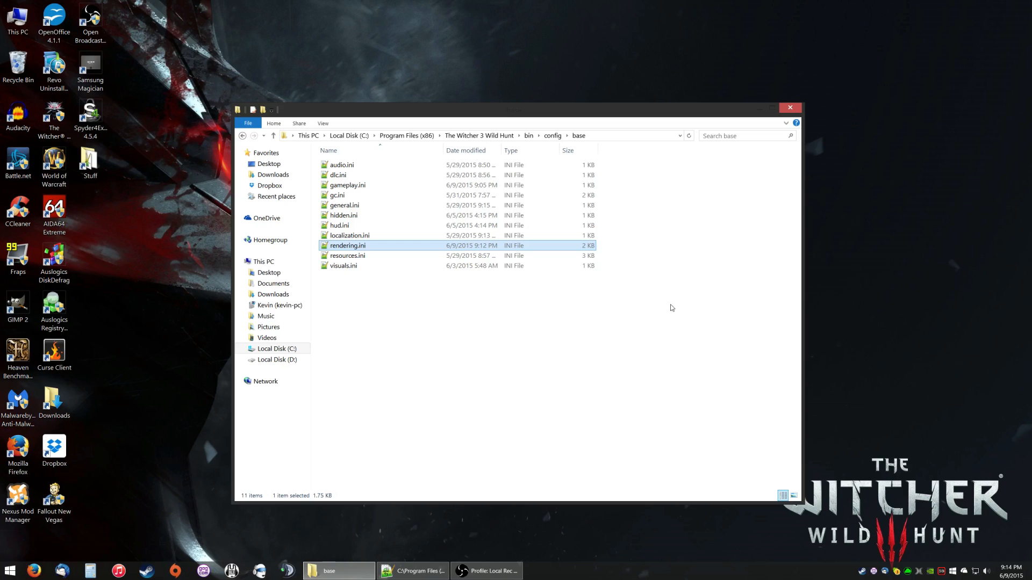
mouse_move(626, 339)
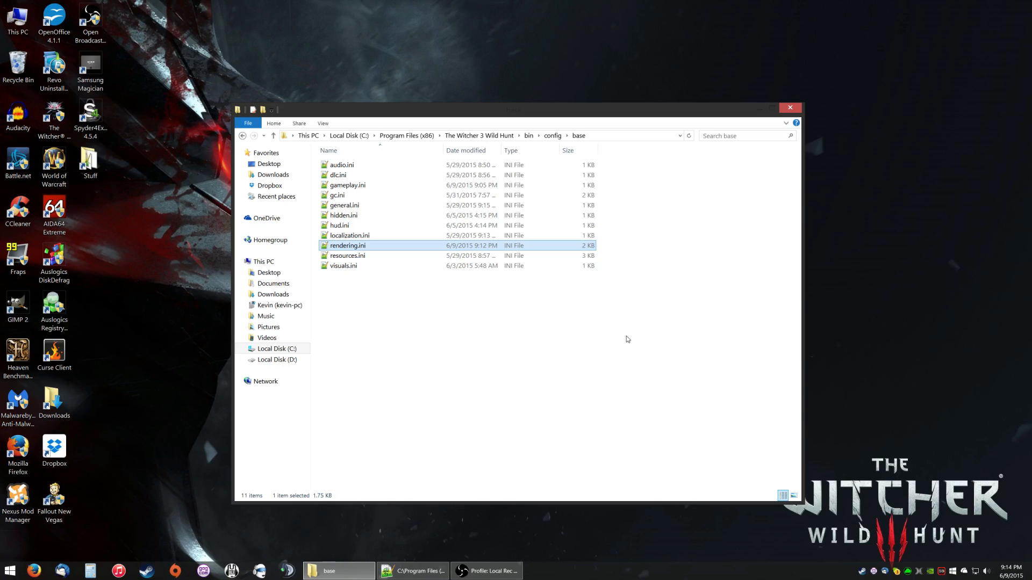
mouse_move(630, 334)
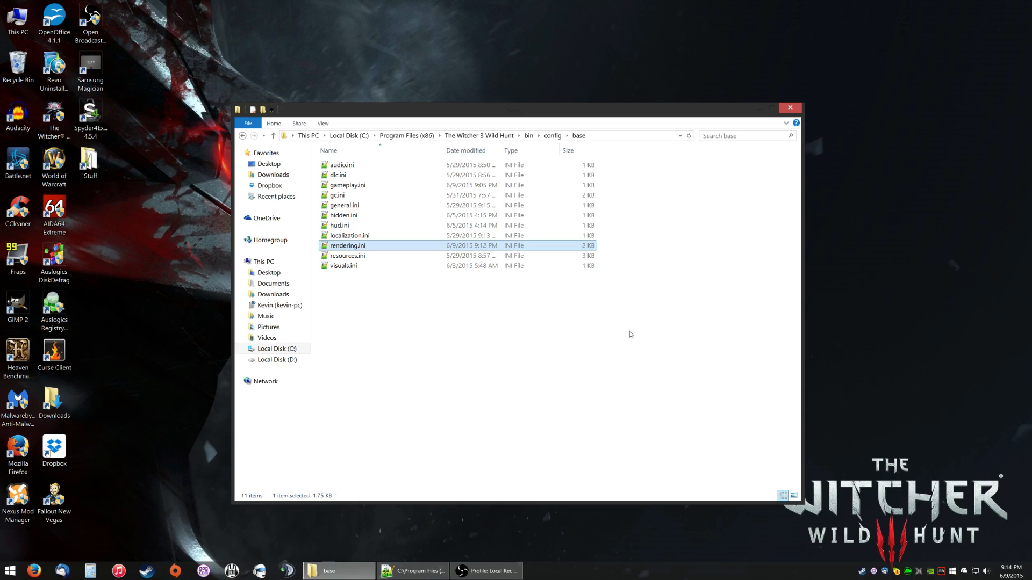
mouse_move(516, 310)
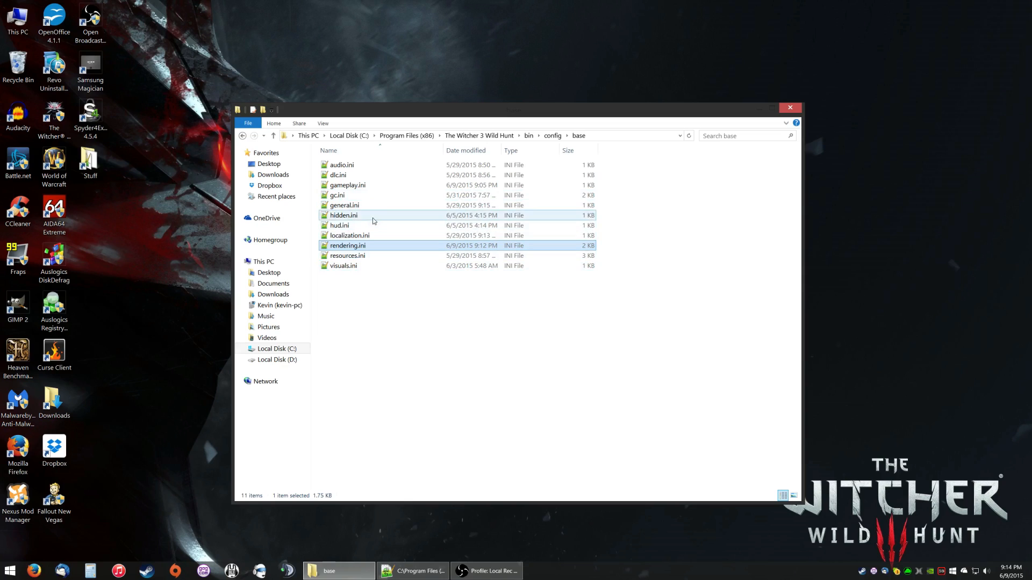
left_click(346, 185)
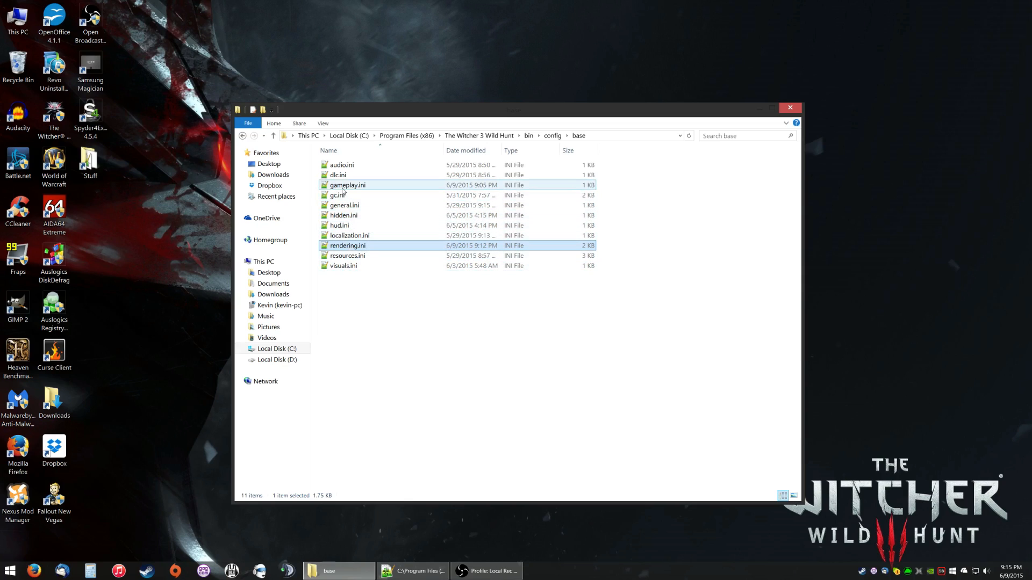
Step: Open gameplay.ini, change MotionSicknessFocusMode from false to true, and save
double_click(347, 184)
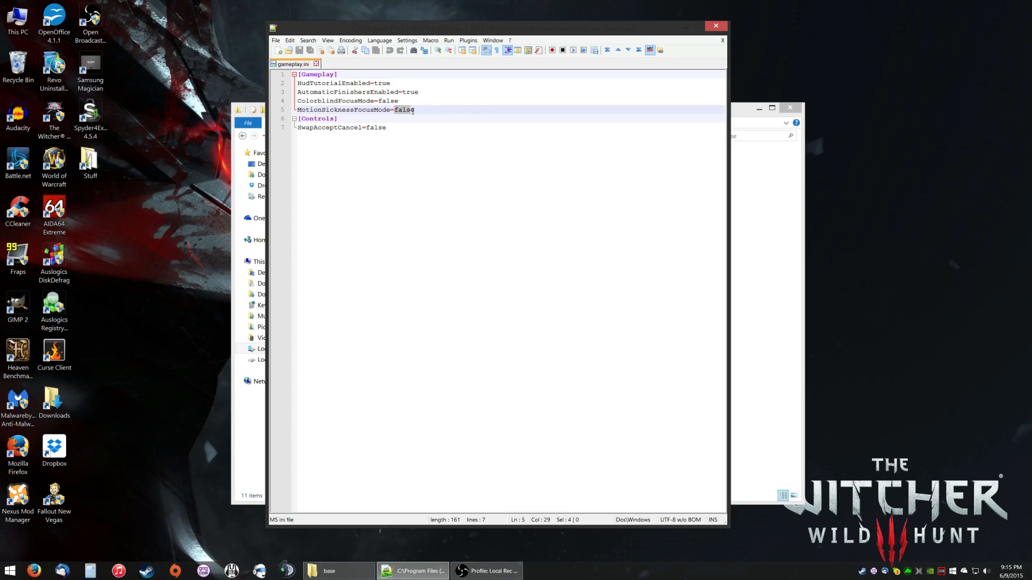
type("tru")
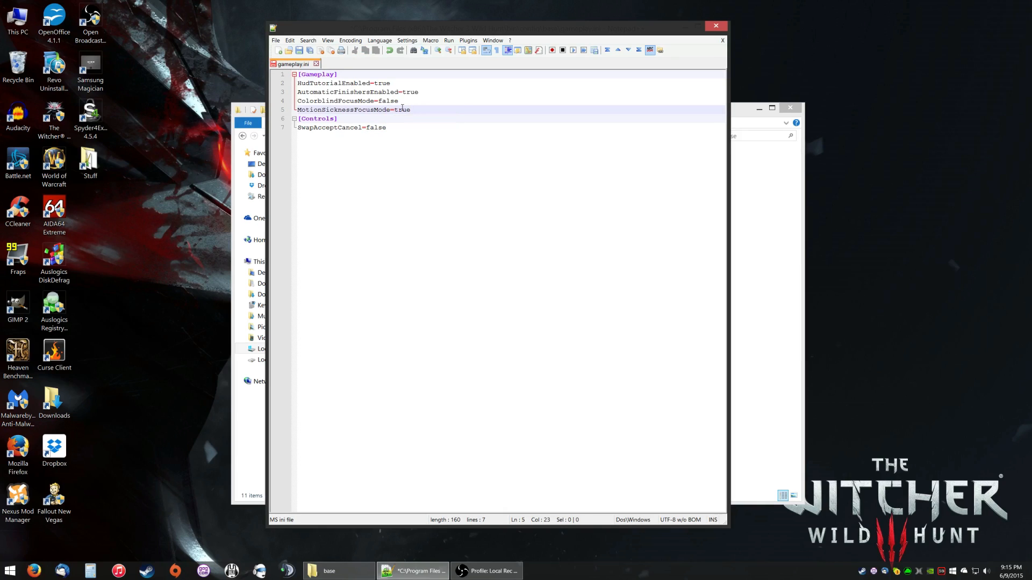
left_click(410, 109)
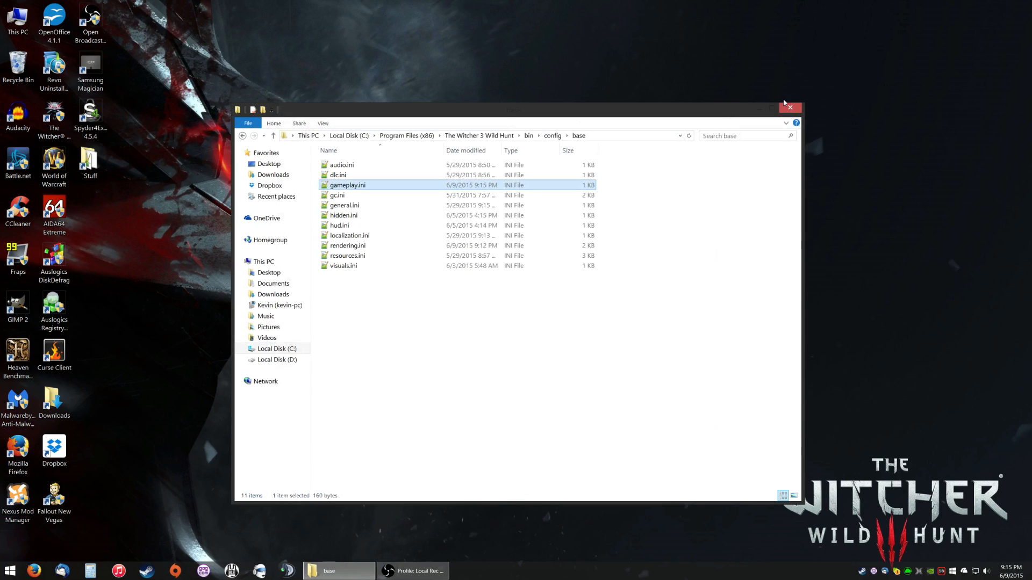
Step: Close the base folder window and launch NVIDIA Control Panel from the desktop context menu
left_click(791, 107)
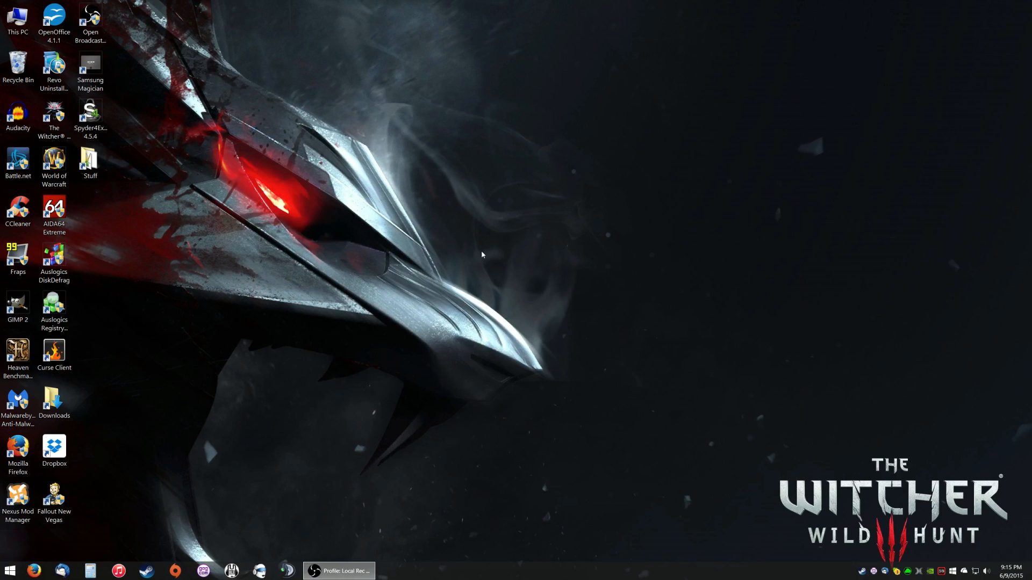
right_click(483, 254)
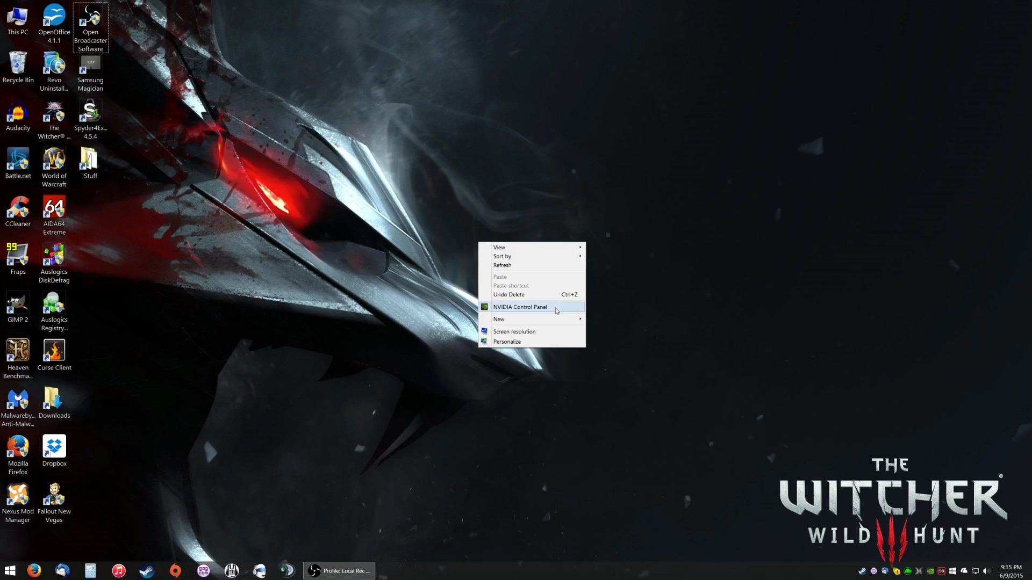
mouse_move(555, 313)
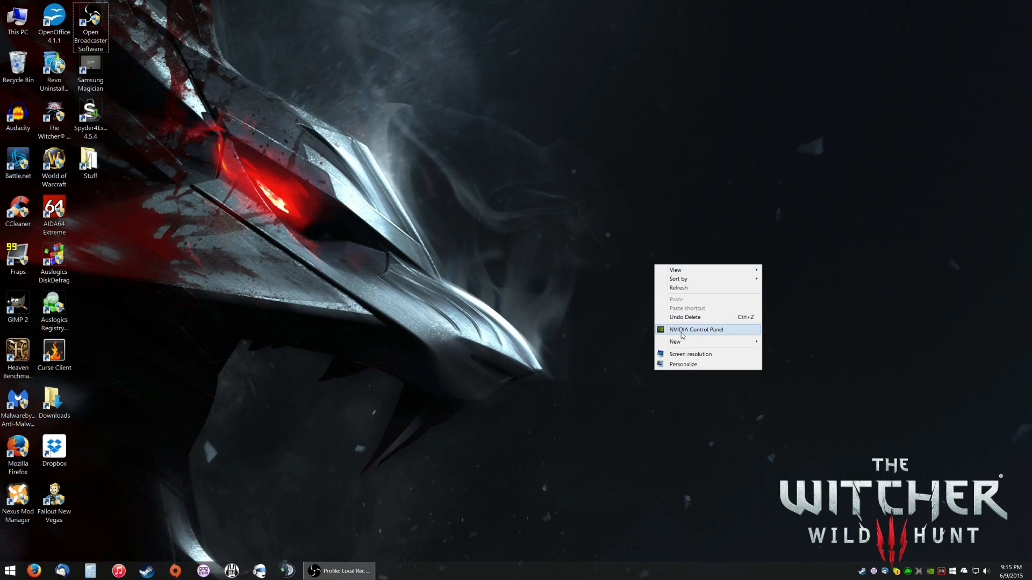
left_click(696, 329)
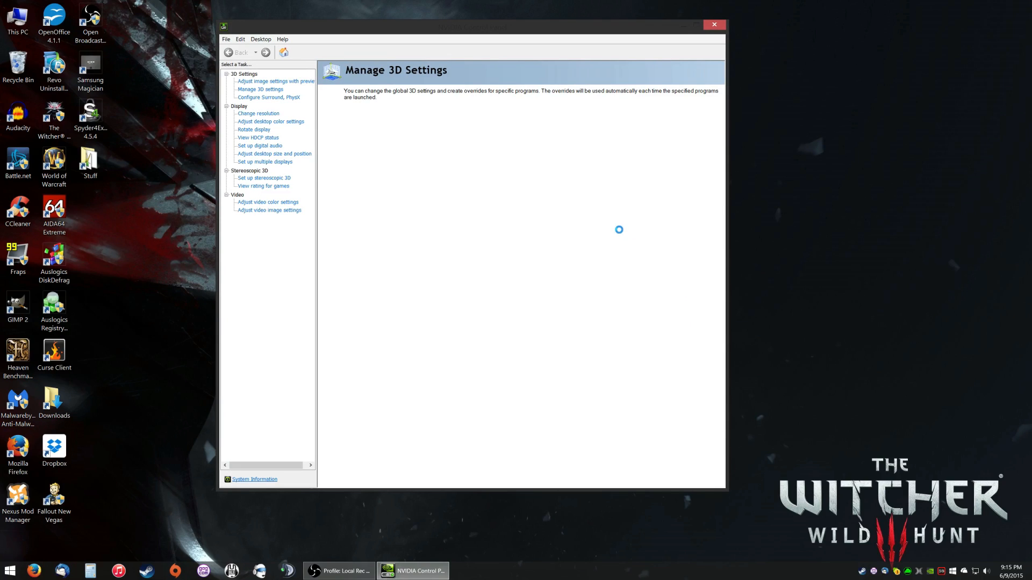
Step: In Manage 3D settings, select The Witcher 3 (witcher3.exe) program profile, cancelling the Add dialog
left_click(260, 88)
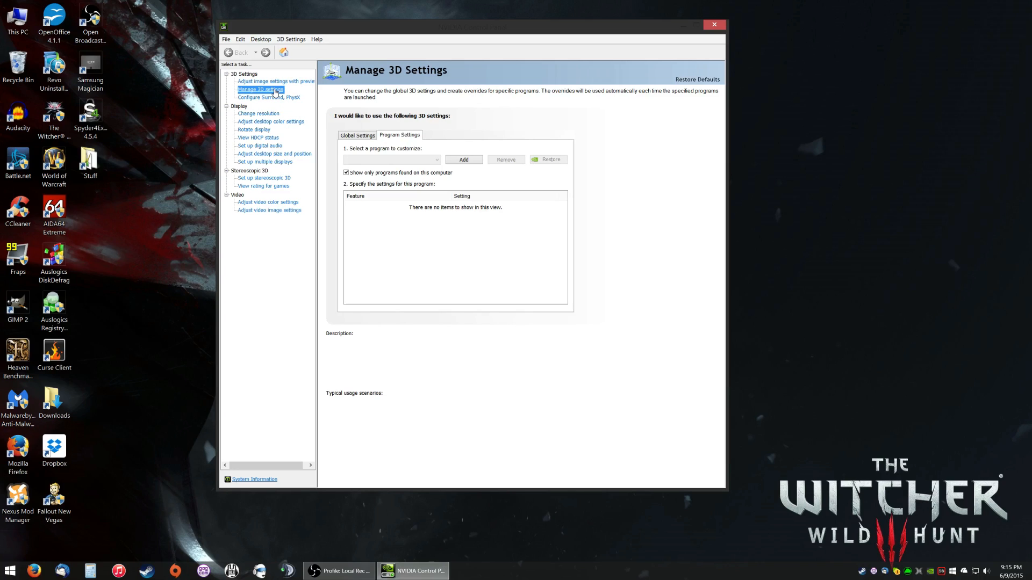
mouse_move(411, 145)
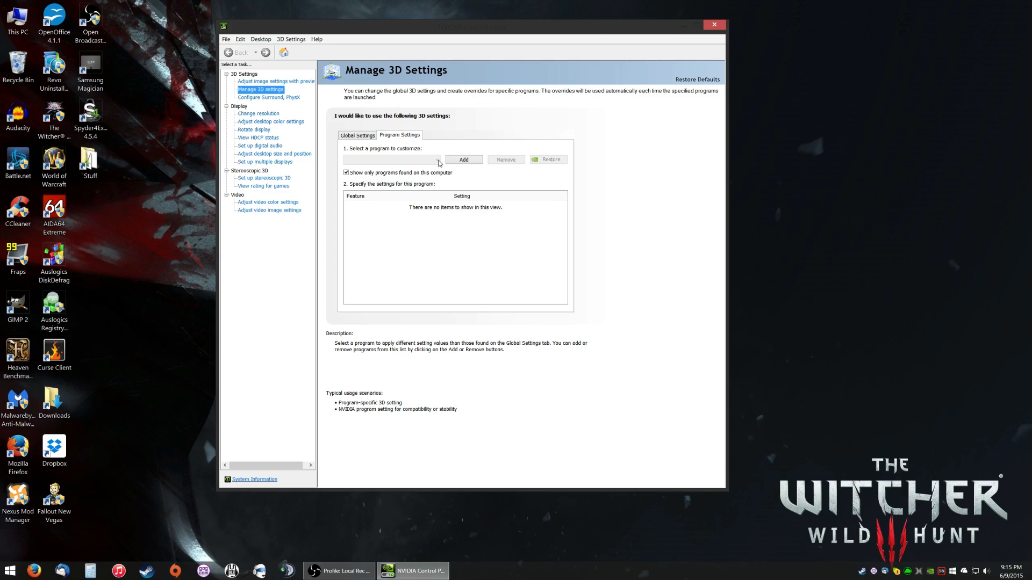
mouse_move(435, 165)
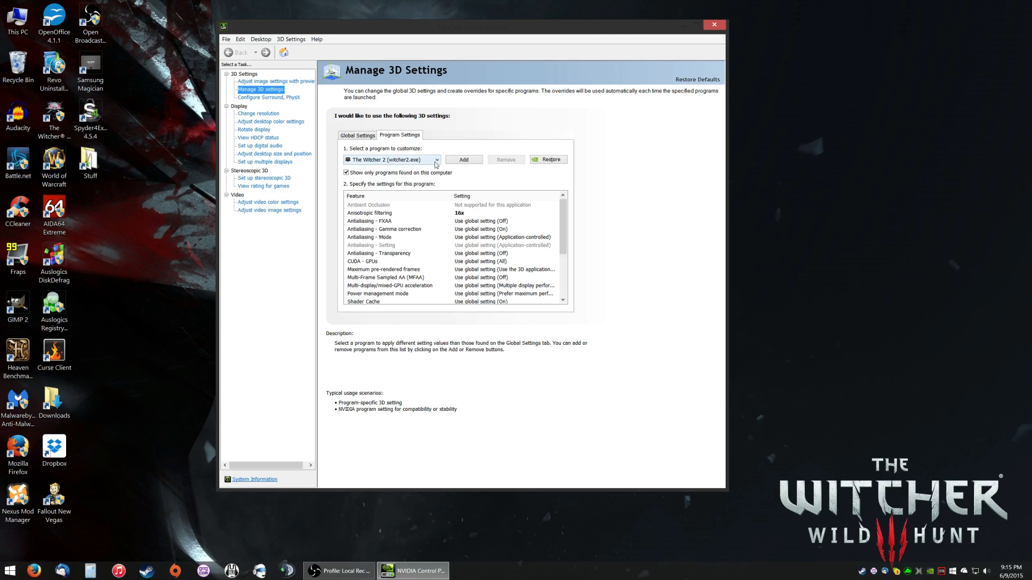
left_click(436, 159)
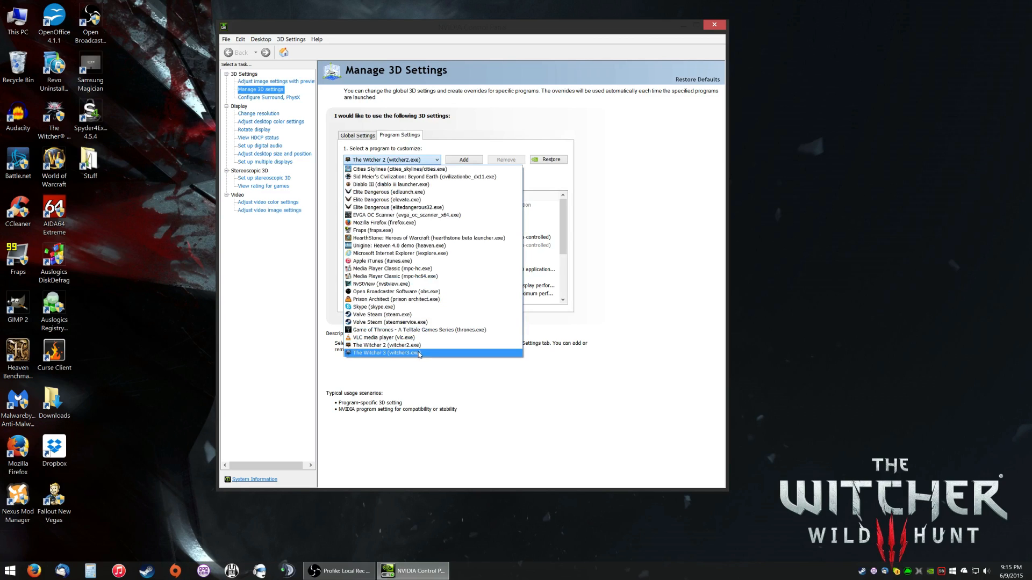
mouse_move(425, 357)
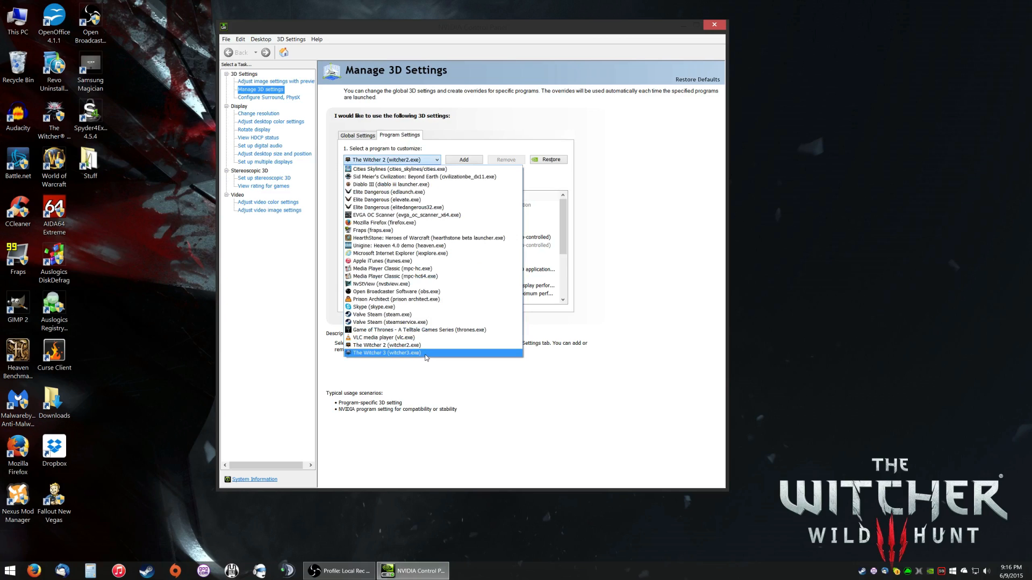
left_click(385, 353)
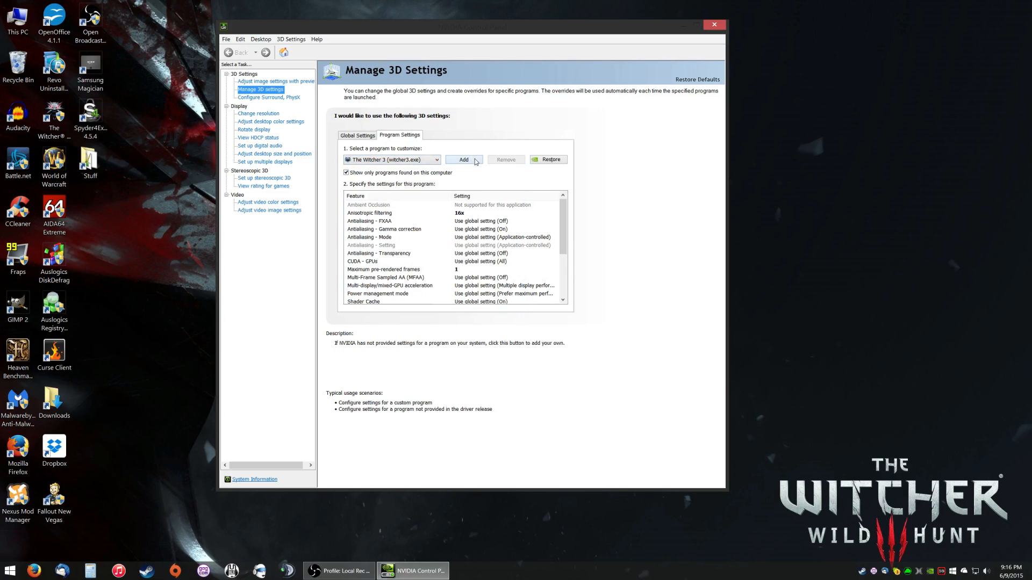
mouse_move(411, 156)
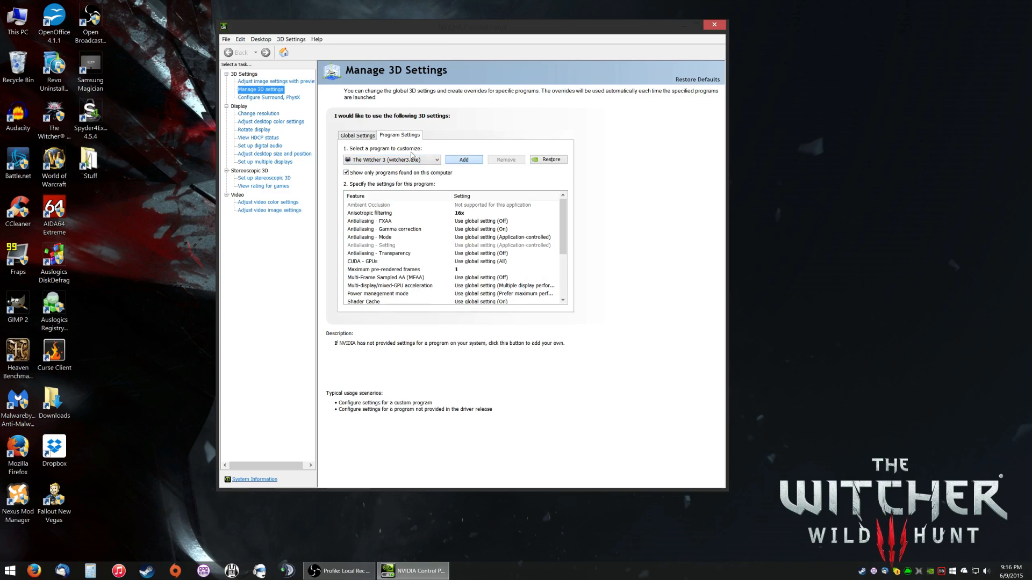
left_click(464, 159)
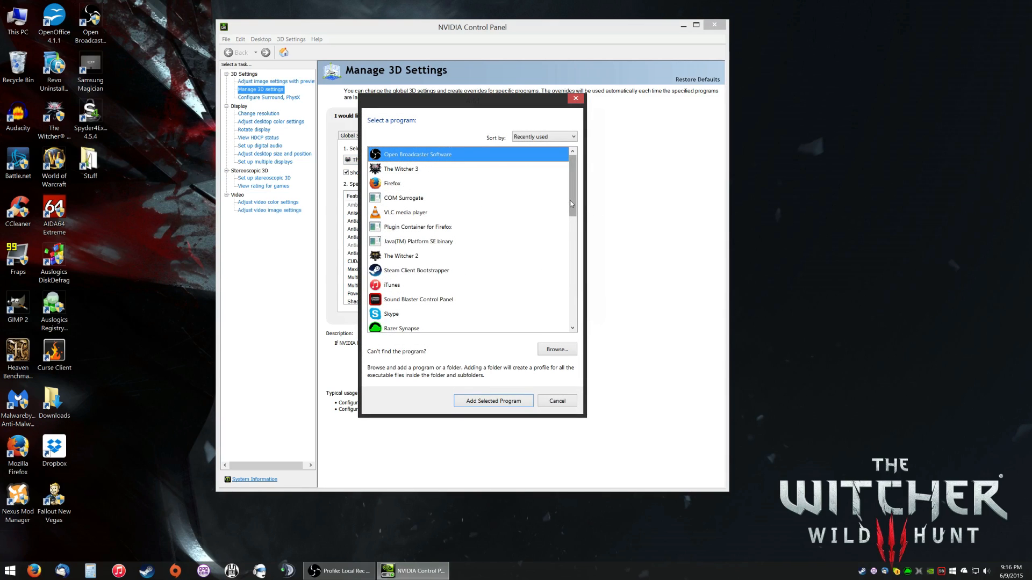
left_click(493, 401)
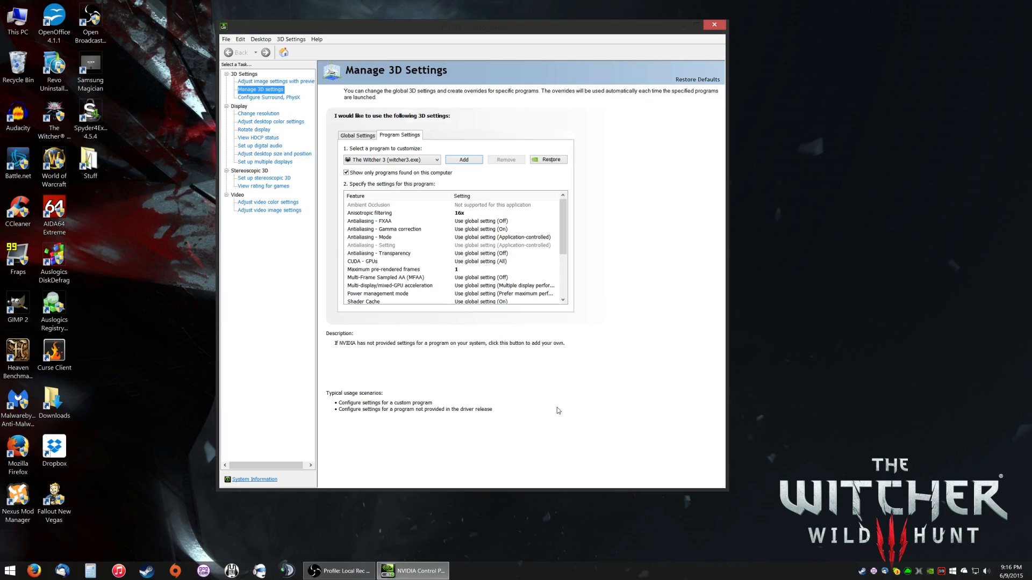
left_click(369, 205)
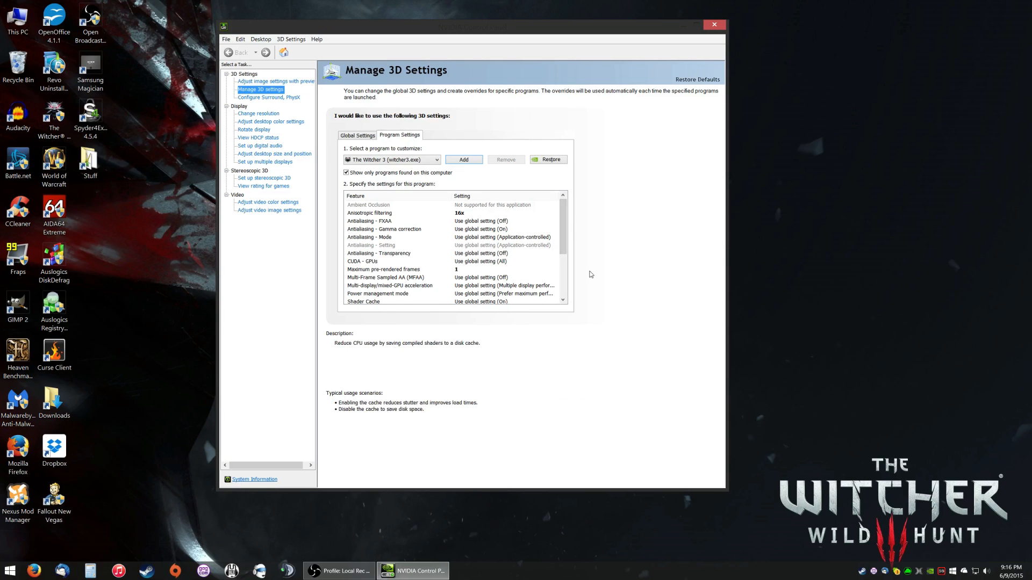
left_click(555, 212)
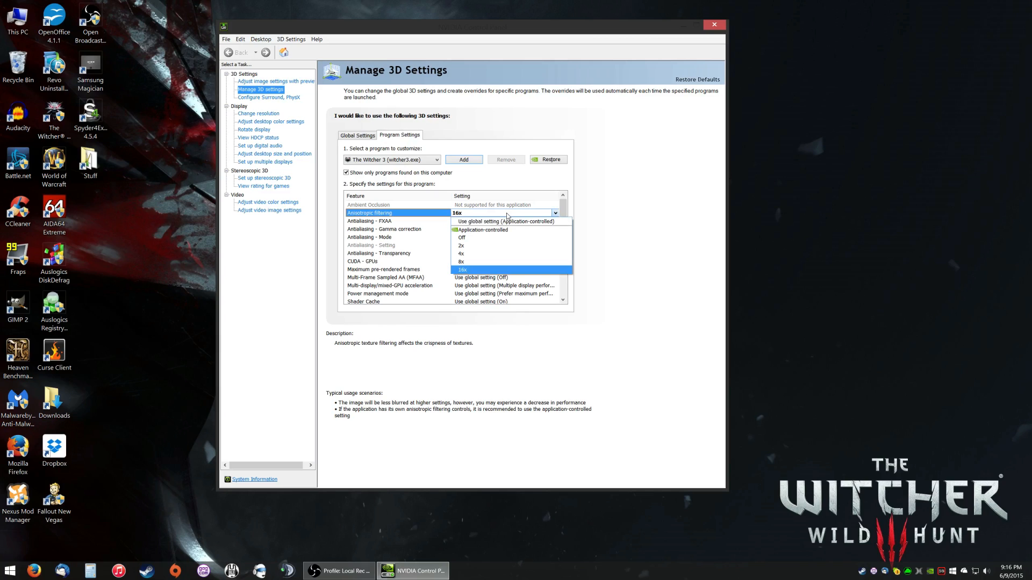
left_click(462, 270)
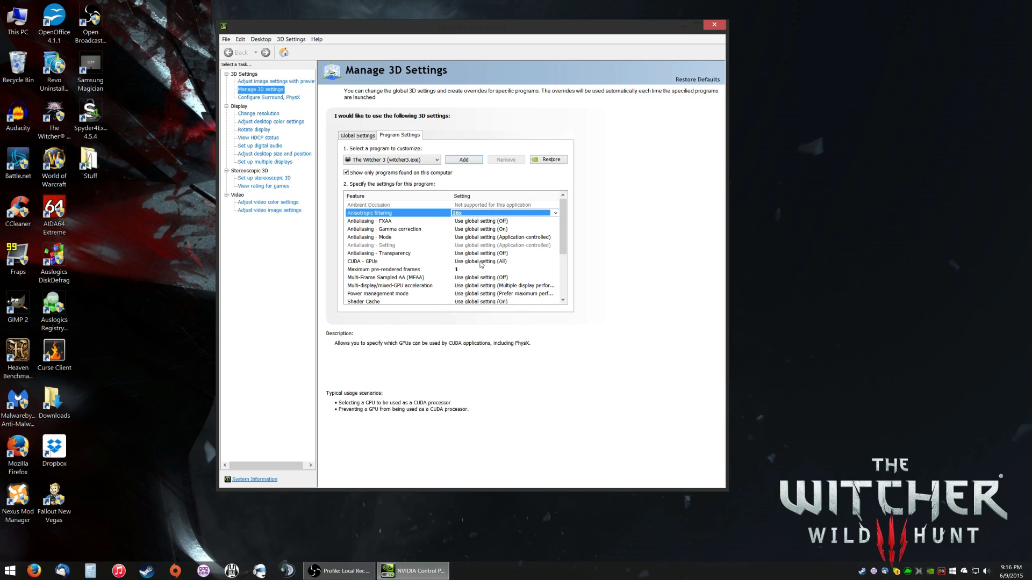
left_click(384, 269)
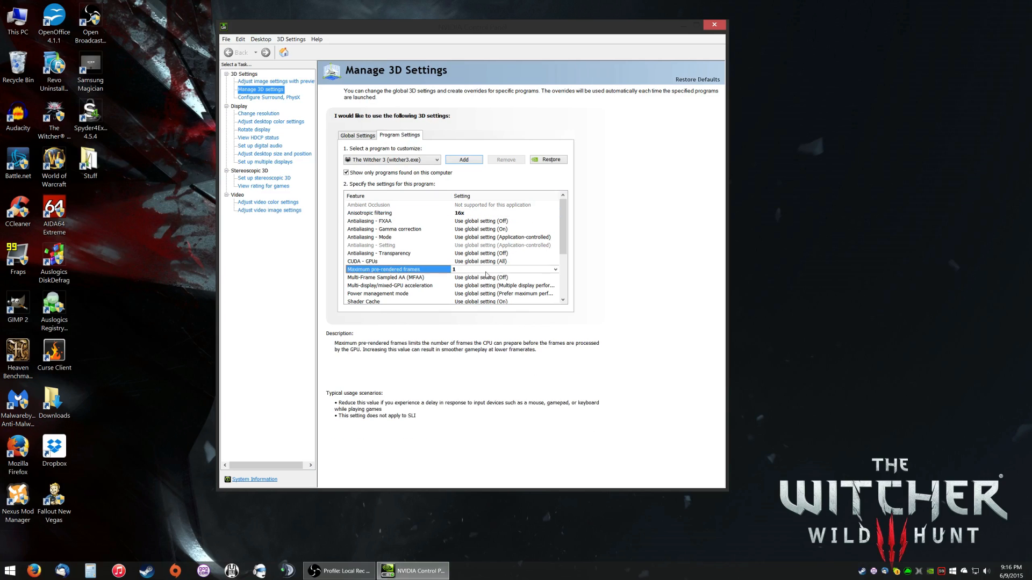
left_click(555, 269)
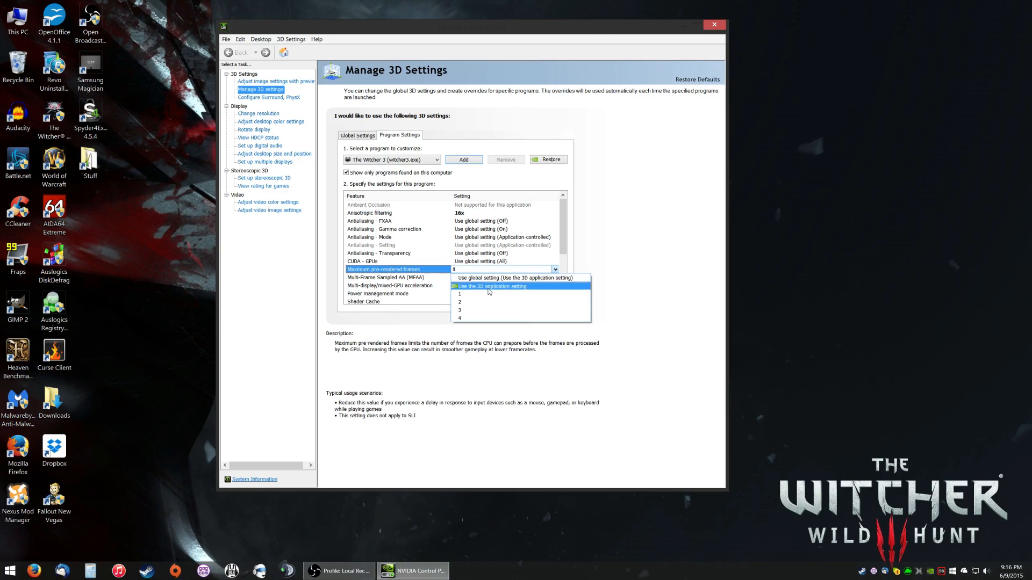
mouse_move(493, 294)
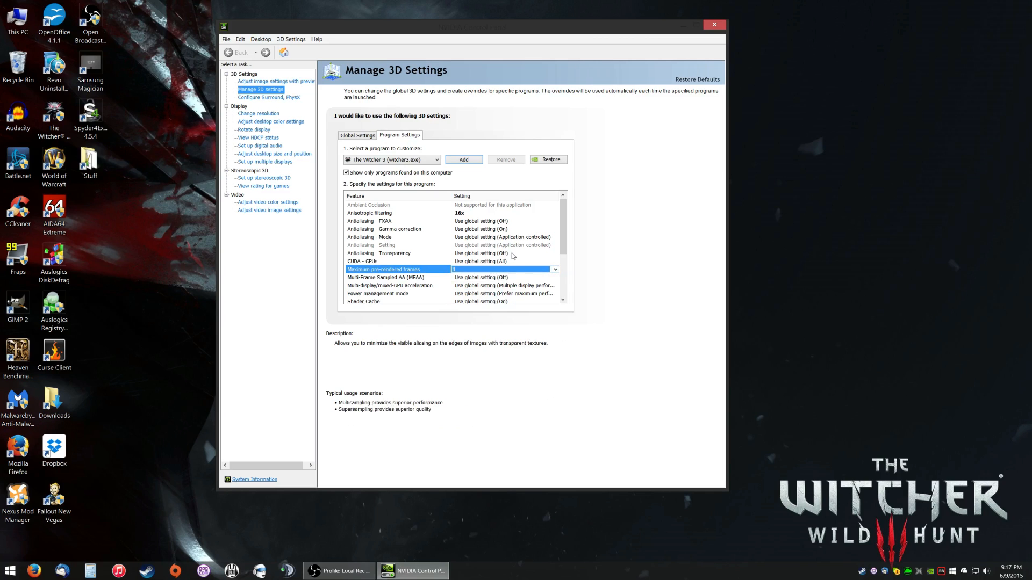
mouse_move(545, 252)
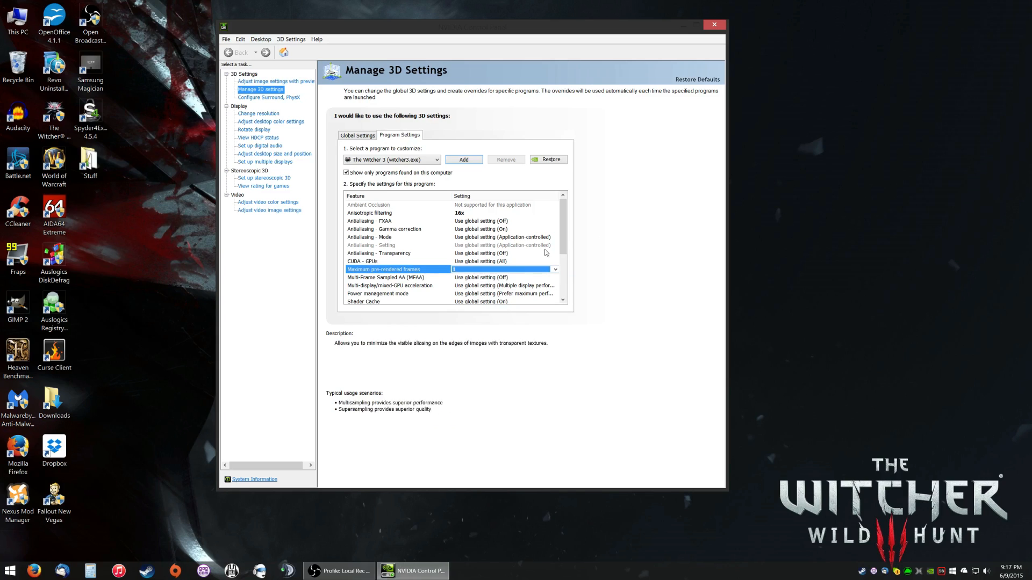
Step: Confirm Power management mode stays Prefer maximum performance, then close NVIDIA Control Panel
scroll("down", 3)
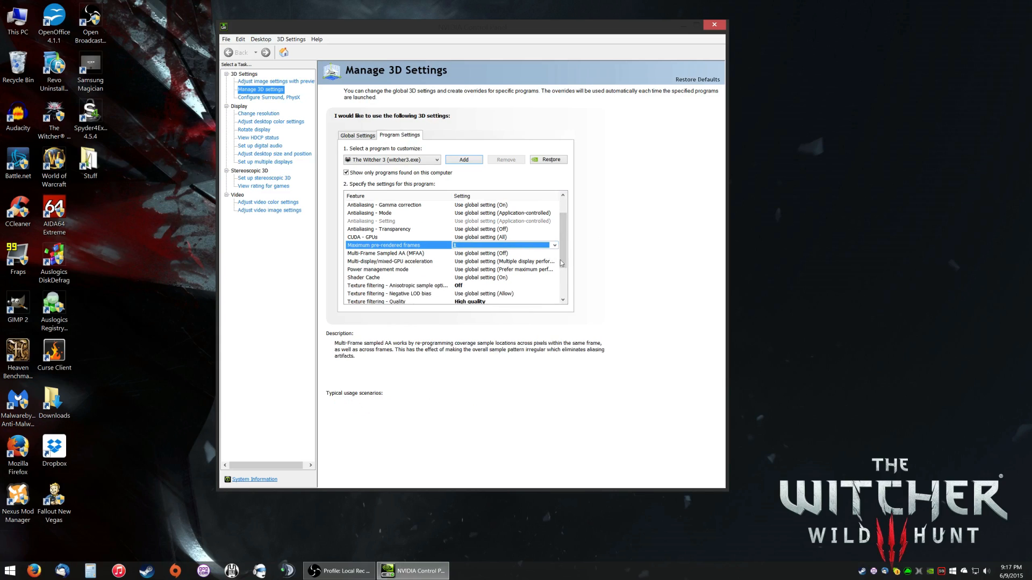
scroll("up", 3)
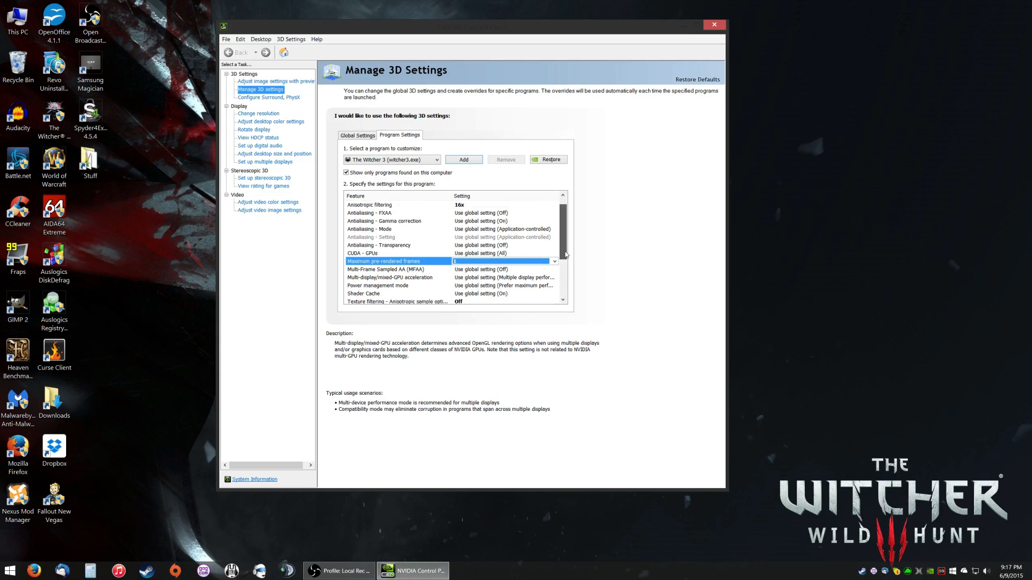
scroll("up", 3)
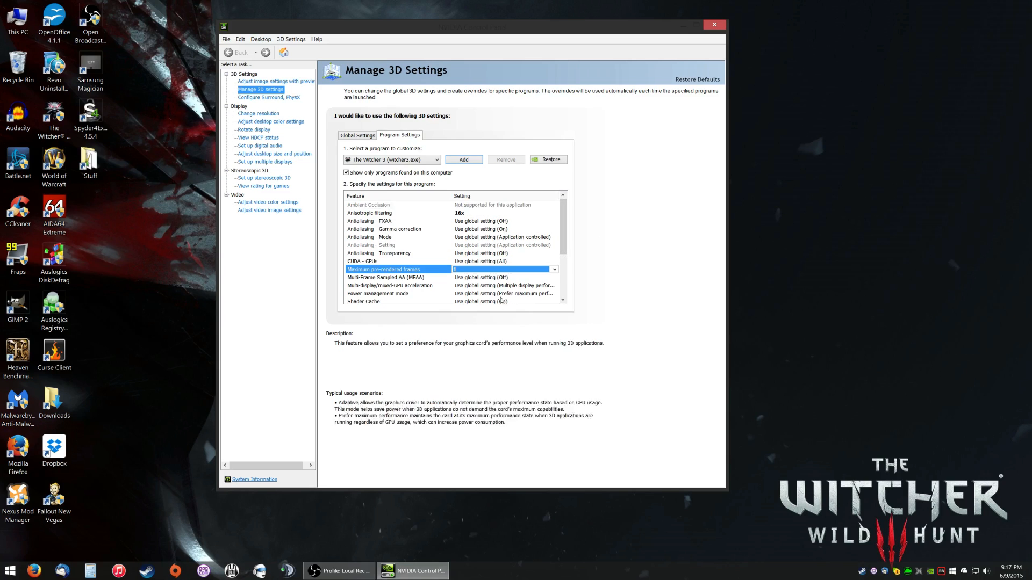
left_click(555, 293)
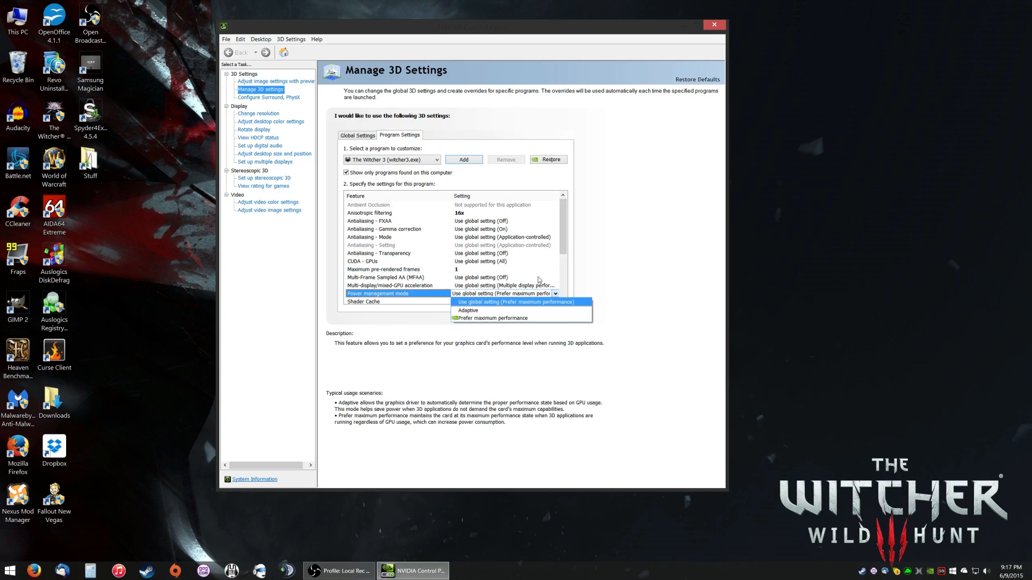
mouse_move(554, 306)
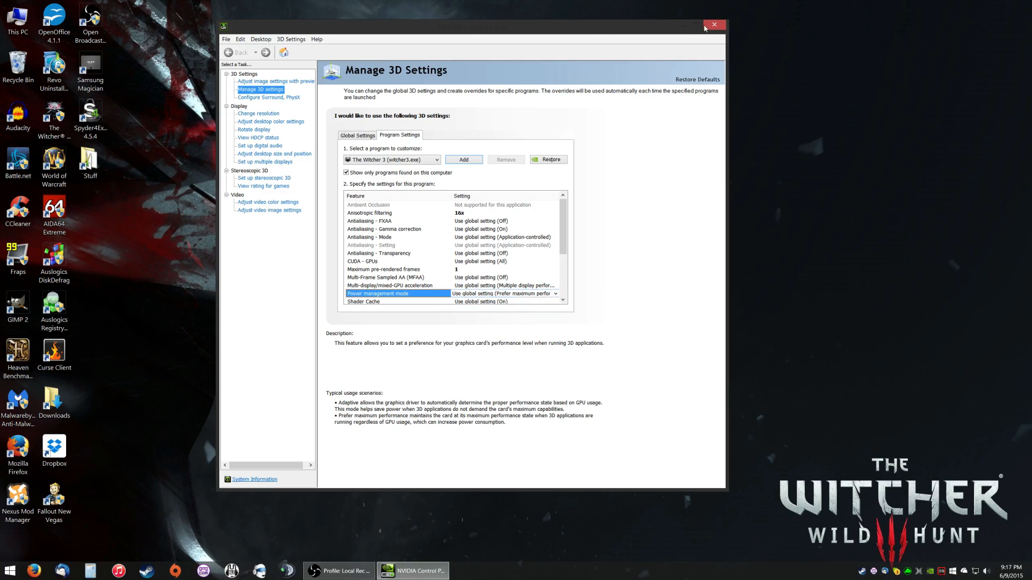
left_click(714, 25)
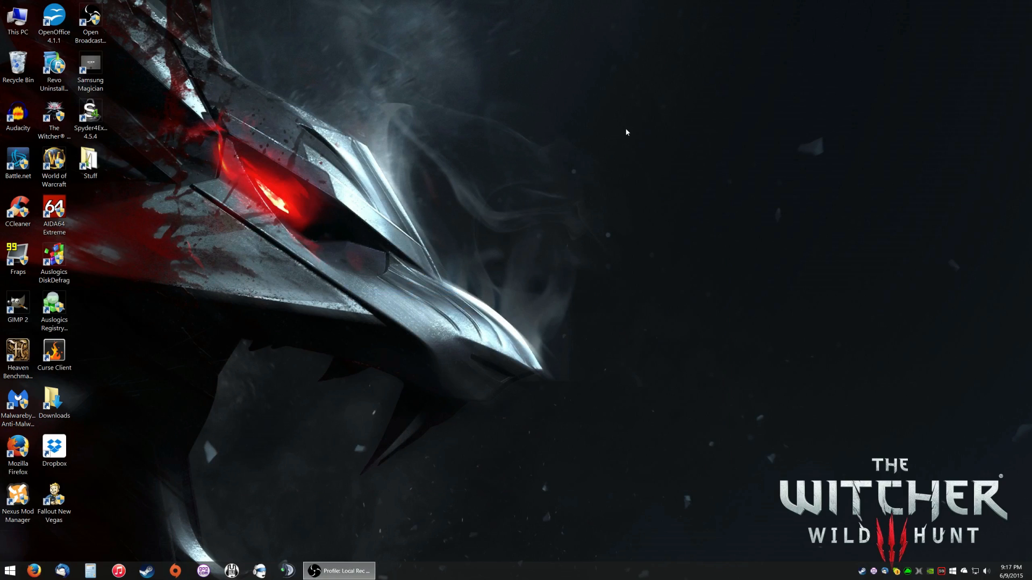